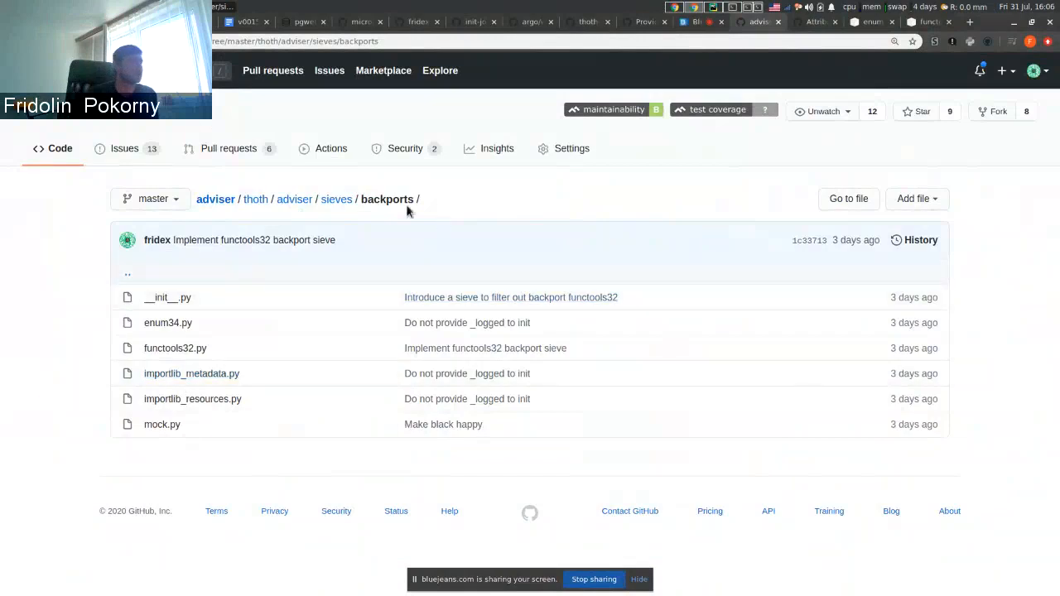
{"action": "mouse_move", "coordinate": [224, 444]}
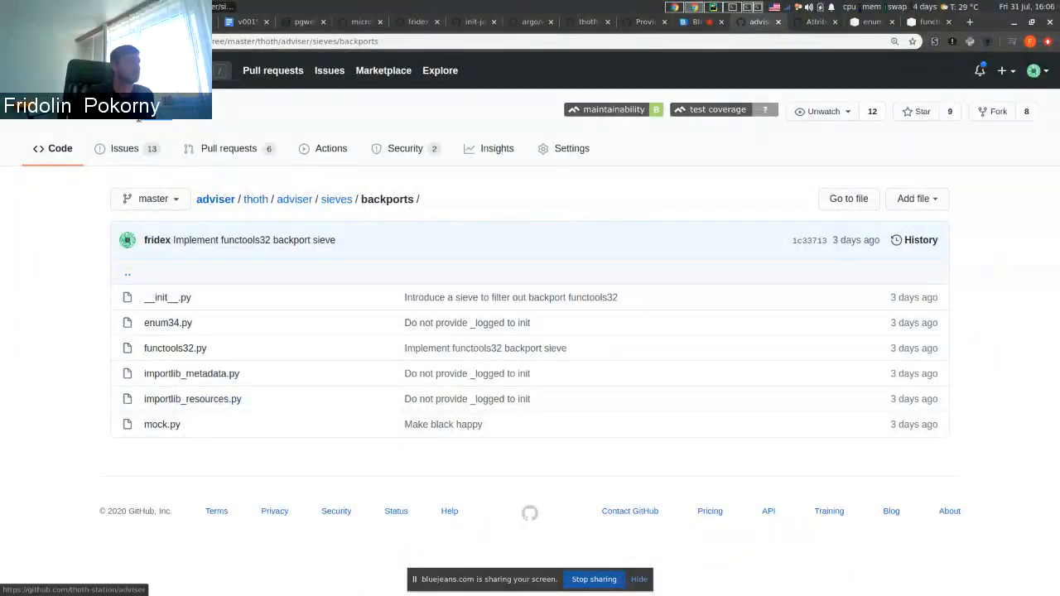
{"action": "mouse_move", "coordinate": [439, 129]}
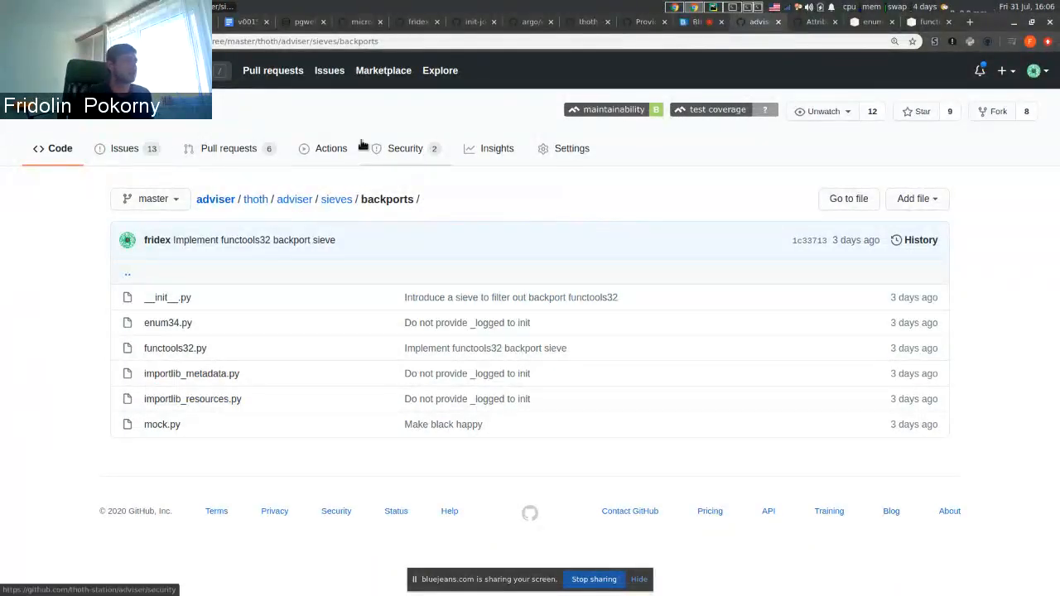
{"action": "mouse_move", "coordinate": [449, 241]}
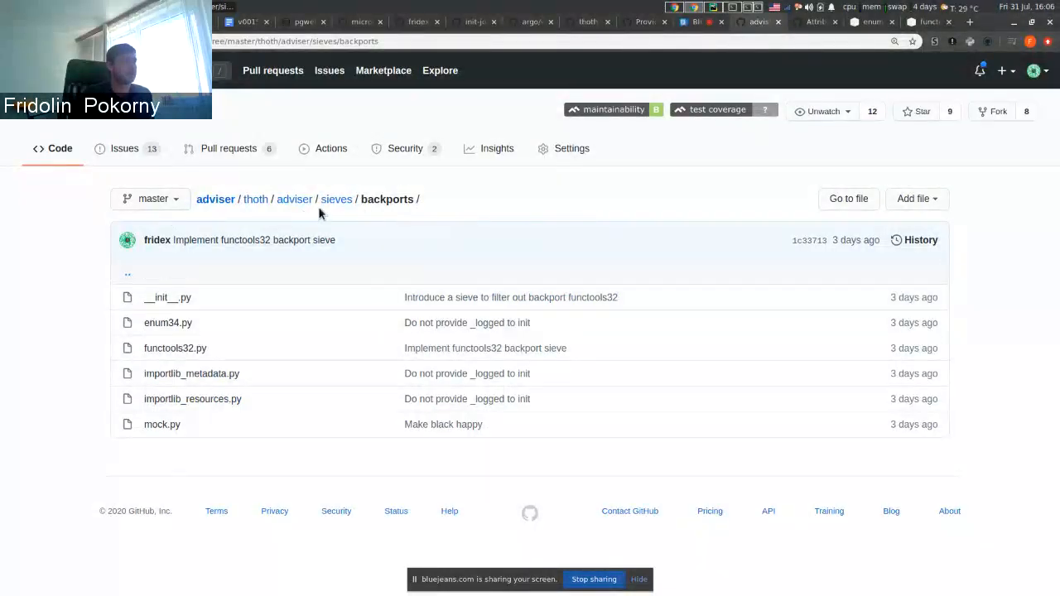
Step: Read the enum34 1.1.10 PyPI page describing the Python 3.4 Enum backport and its example code
{"action": "double_click", "coordinate": [336, 199]}
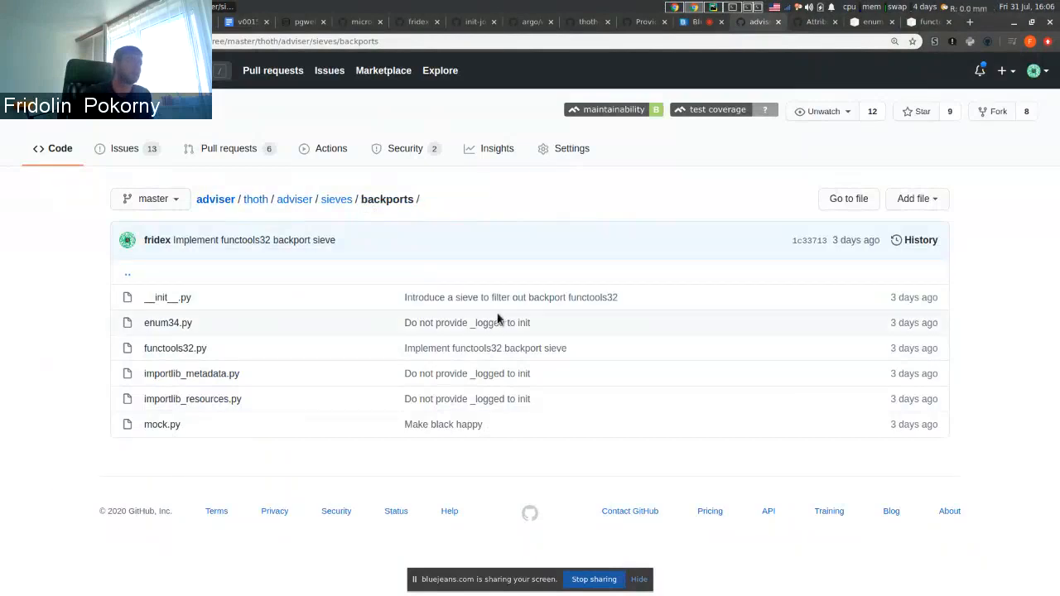
{"action": "mouse_move", "coordinate": [167, 323]}
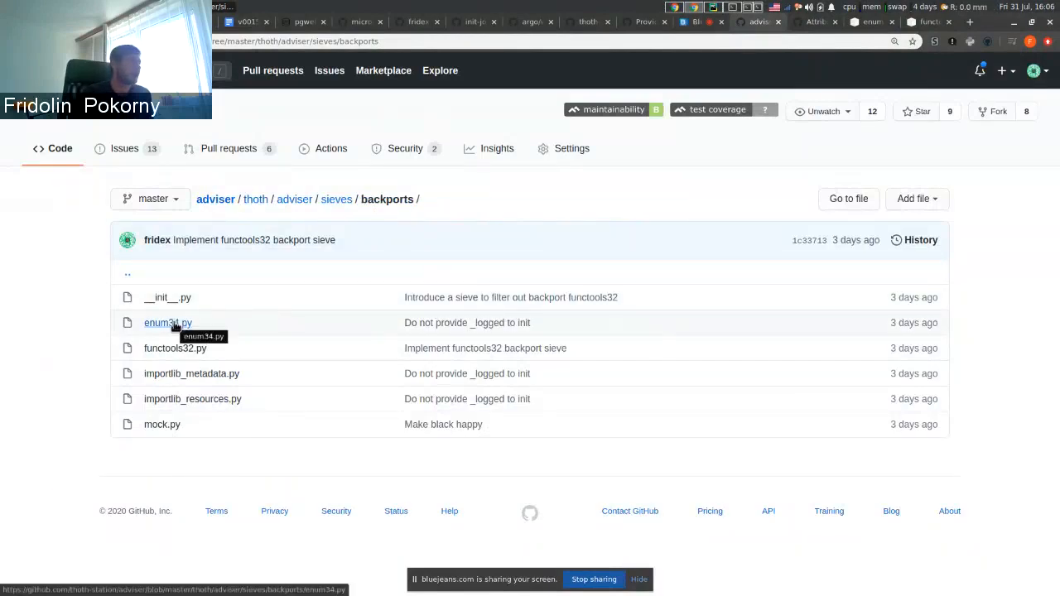
{"action": "mouse_move", "coordinate": [174, 348]}
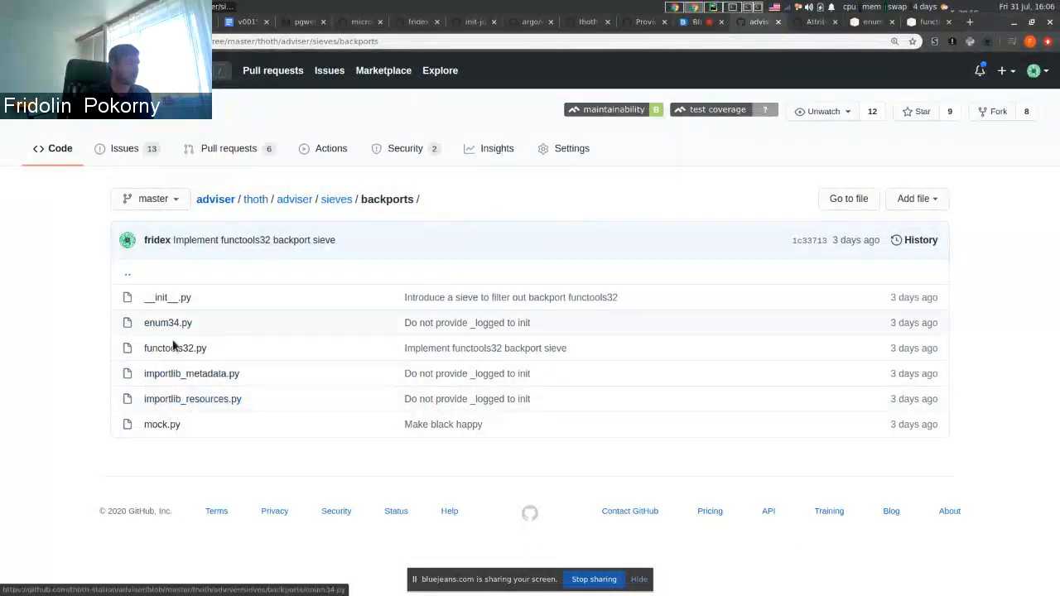
{"action": "mouse_move", "coordinate": [175, 322]}
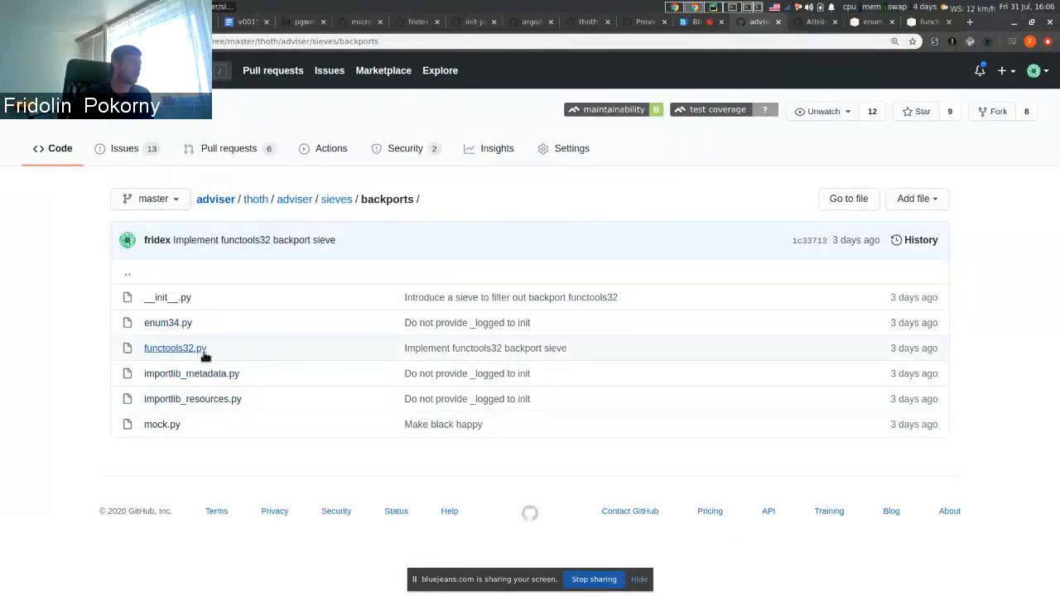
{"action": "mouse_move", "coordinate": [174, 373]}
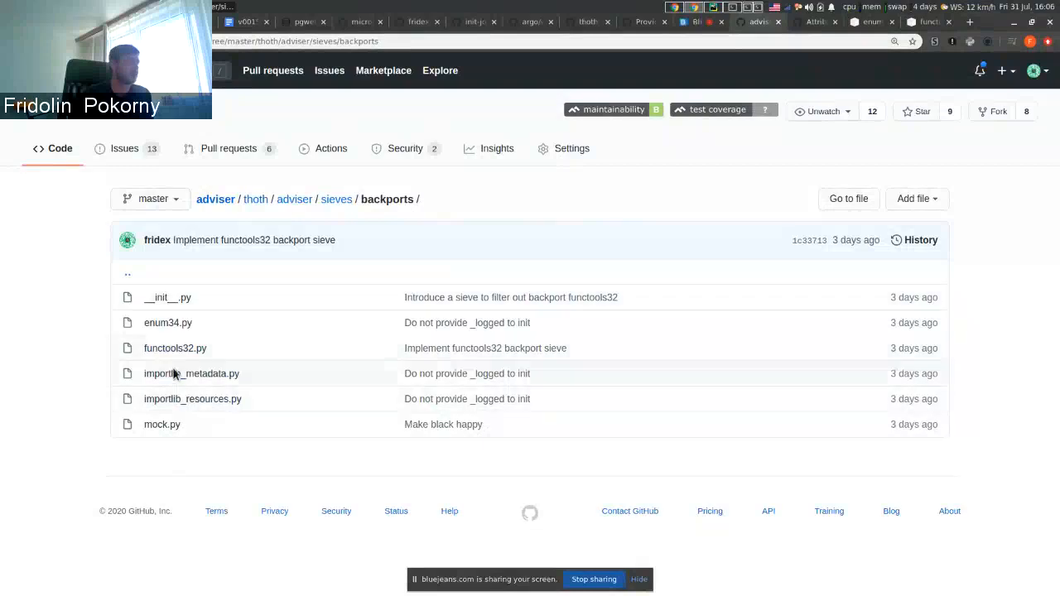
{"action": "mouse_move", "coordinate": [334, 357]}
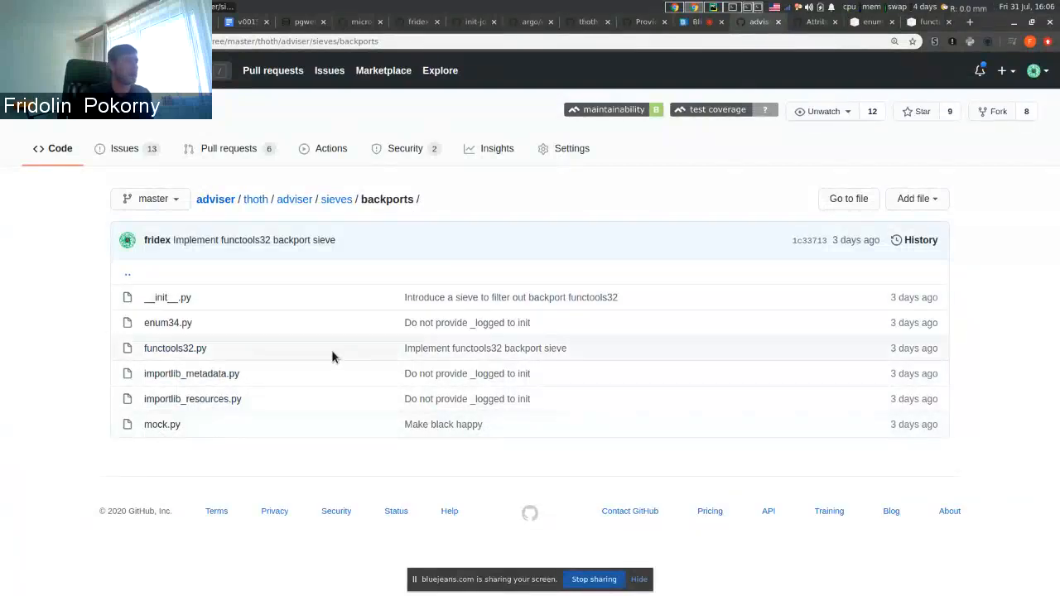
{"action": "mouse_move", "coordinate": [554, 264]}
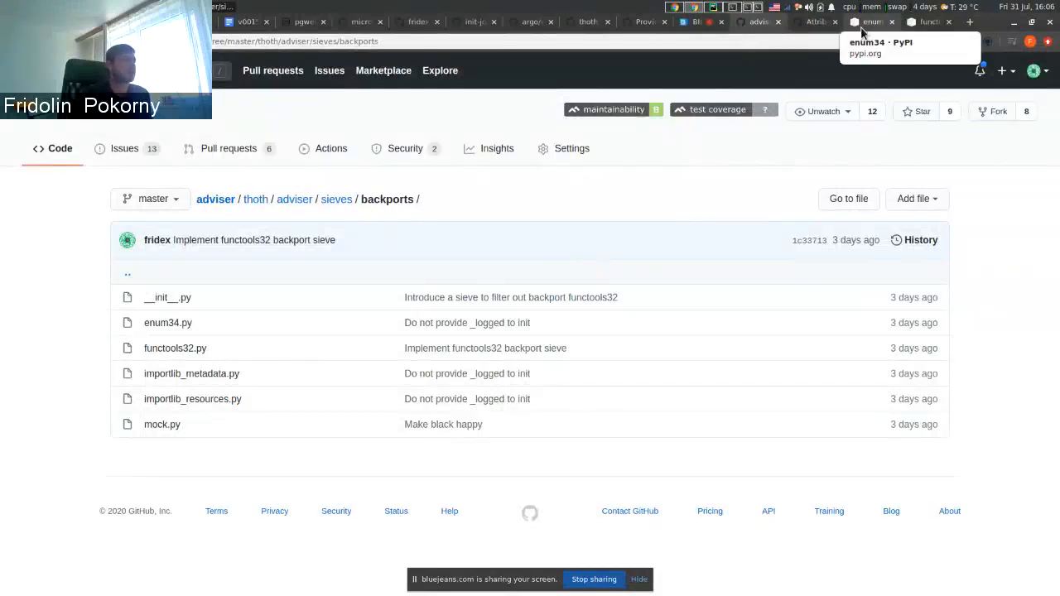
{"action": "mouse_move", "coordinate": [351, 341]}
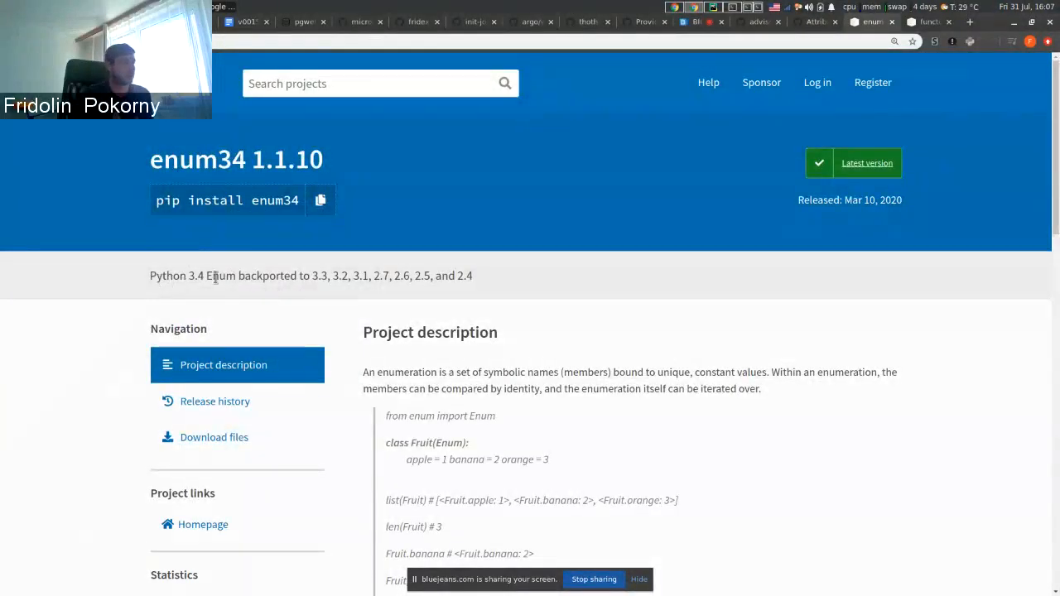
{"action": "double_click", "coordinate": [220, 276]}
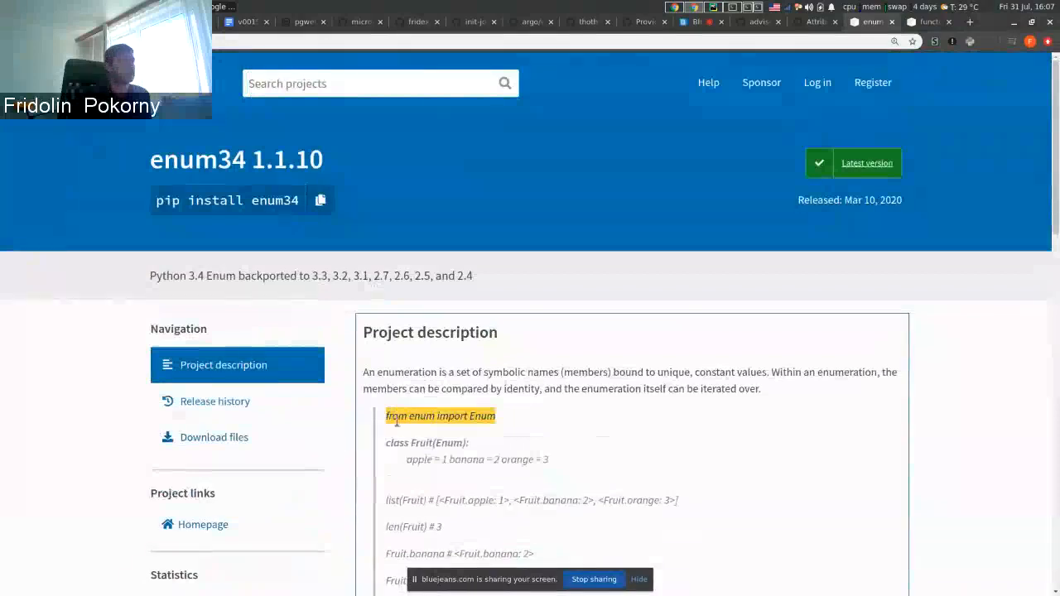
{"action": "mouse_move", "coordinate": [689, 75]}
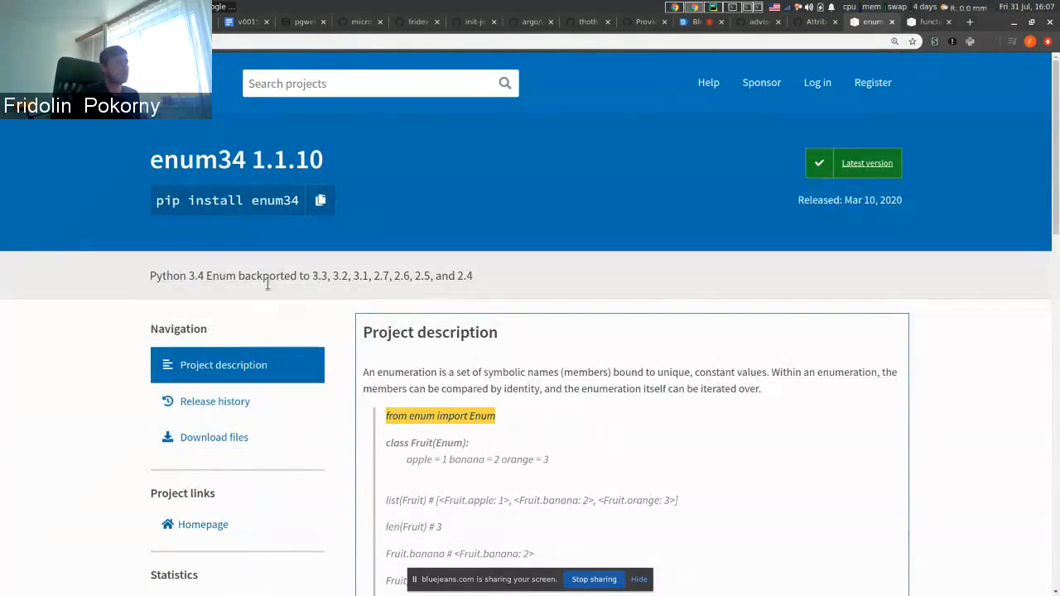
{"action": "mouse_move", "coordinate": [339, 294]}
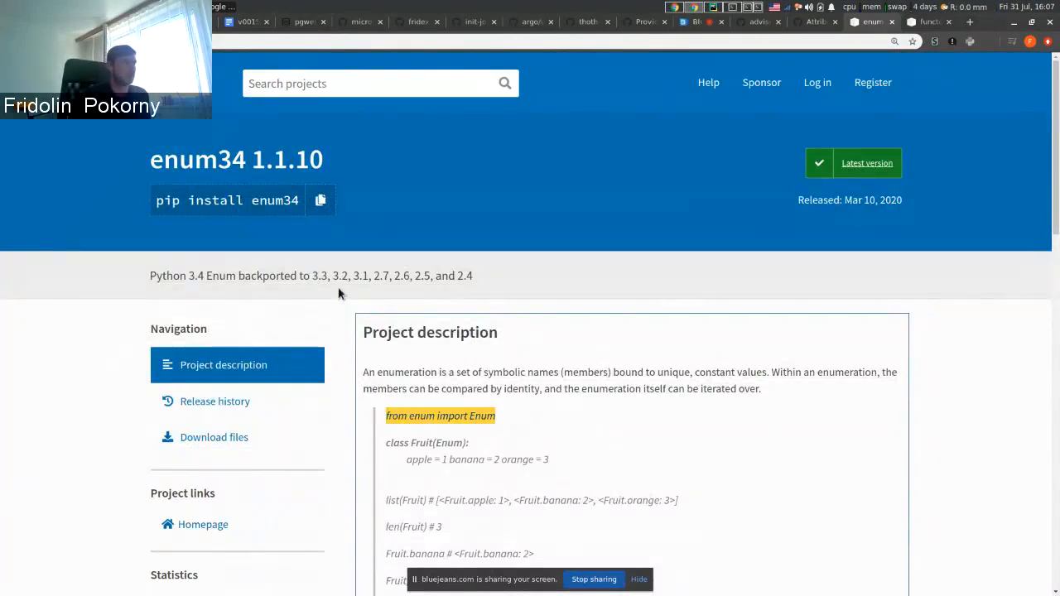
{"action": "mouse_move", "coordinate": [315, 292]}
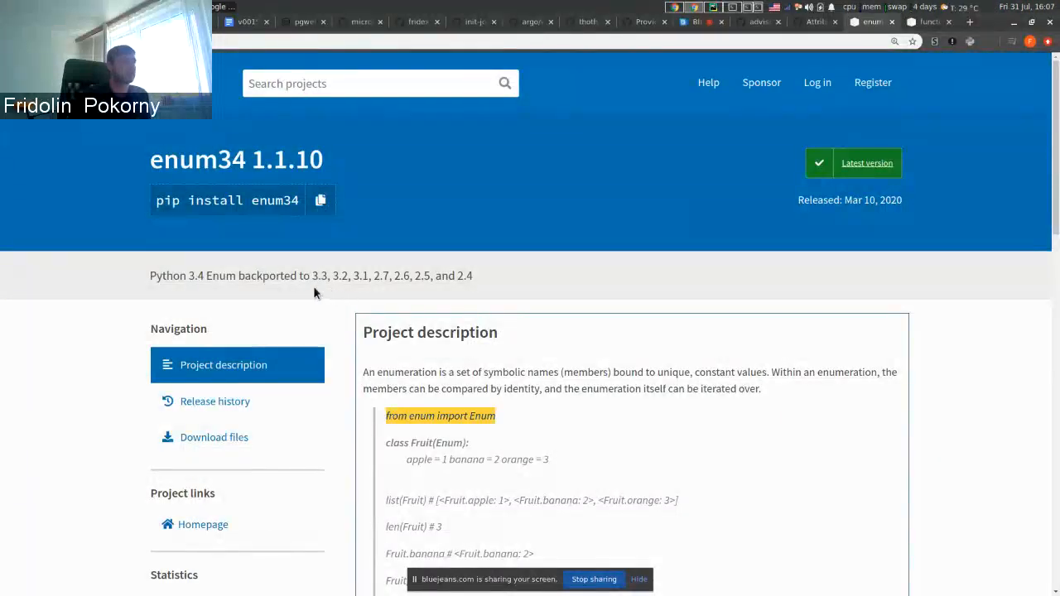
{"action": "mouse_move", "coordinate": [339, 327]}
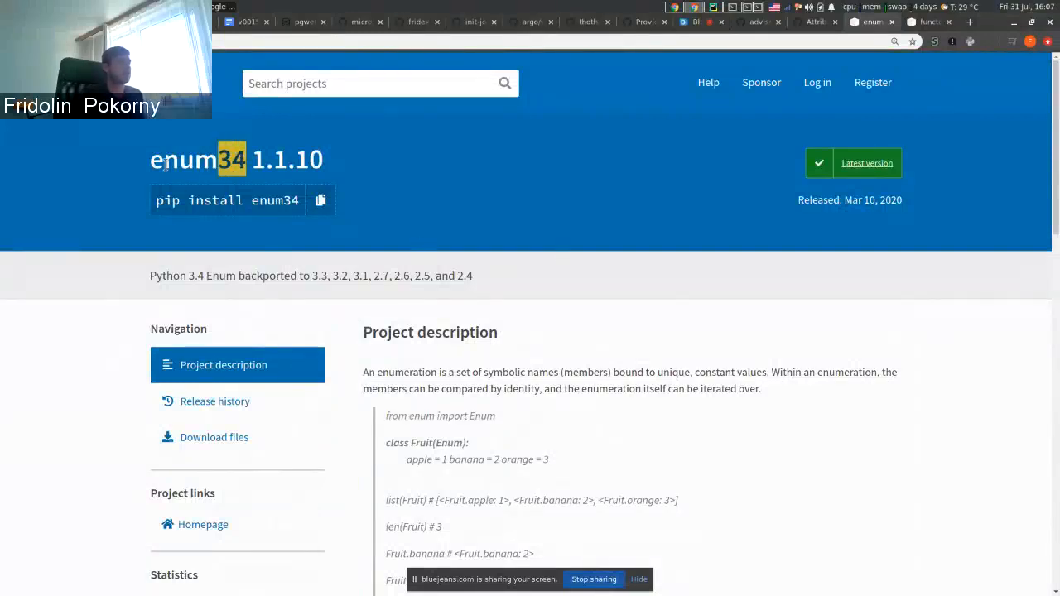
{"action": "mouse_move", "coordinate": [544, 212]}
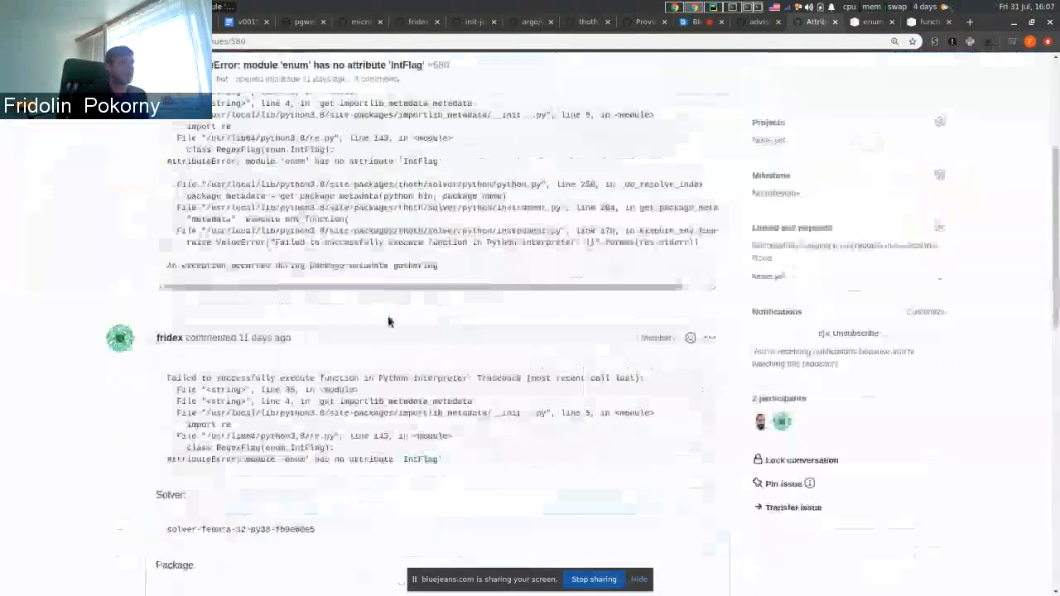
Step: Scroll issue #580 down to the traceback showing enum has no attribute IntFlag
{"action": "scroll", "scroll_direction": "down", "scroll_amount": 3}
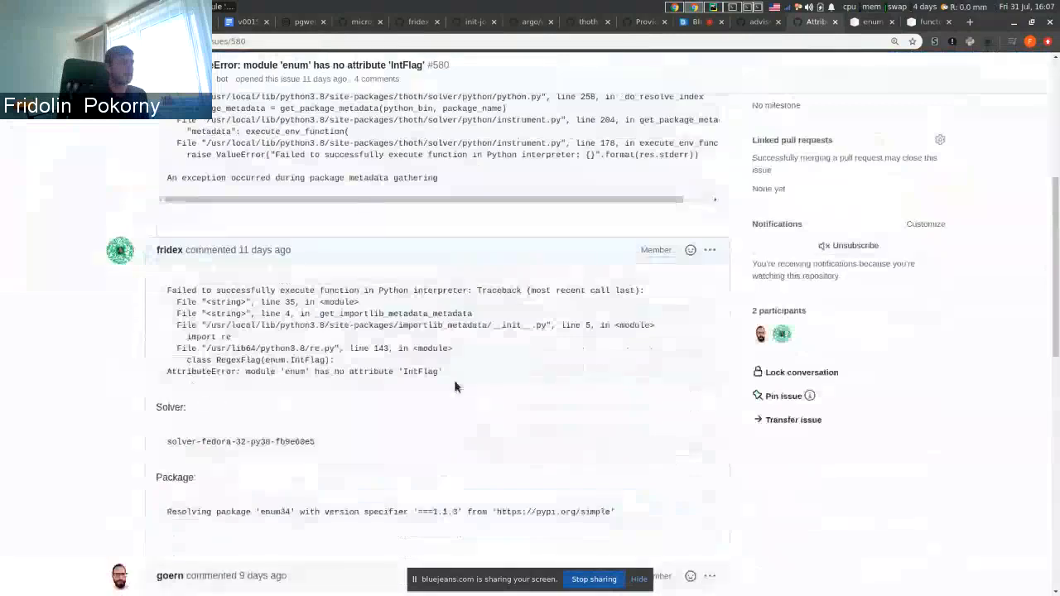
{"action": "left_click_drag", "start_coordinate": [166, 348], "coordinate": [443, 371]}
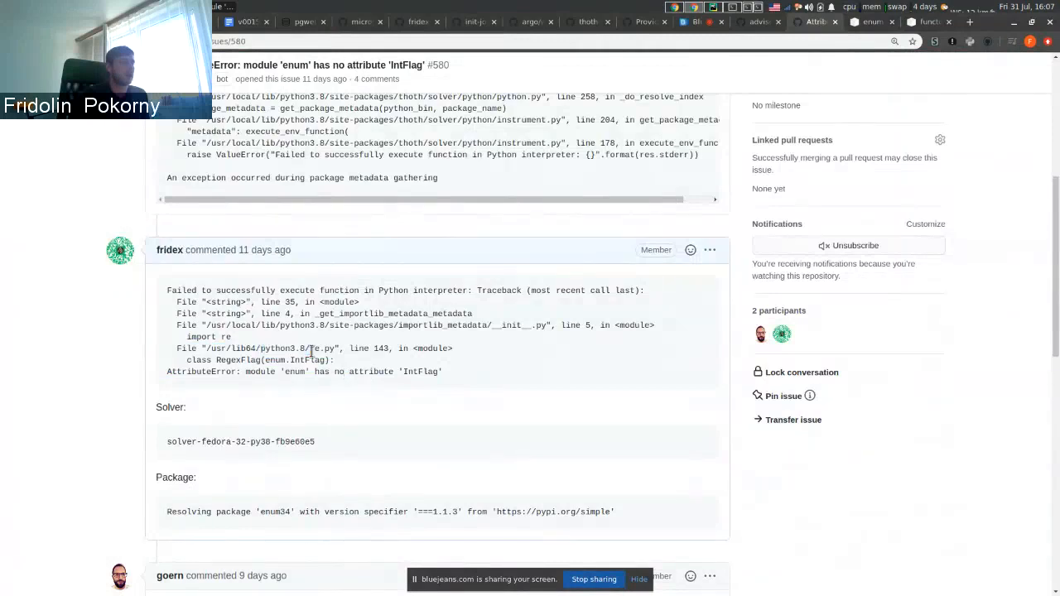
{"action": "double_click", "coordinate": [321, 348]}
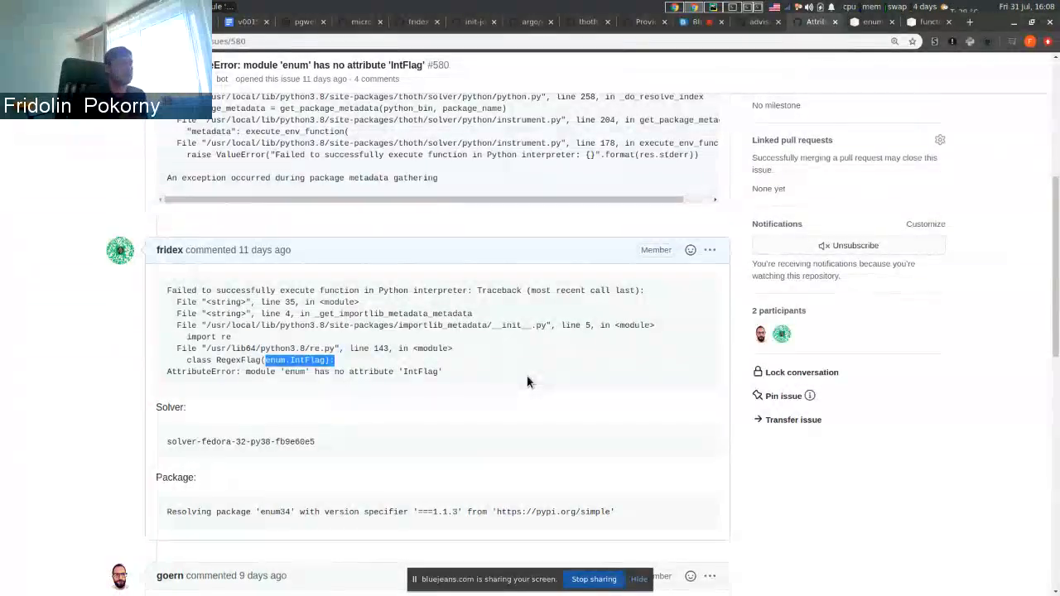
{"action": "scroll", "scroll_direction": "down", "scroll_amount": 3}
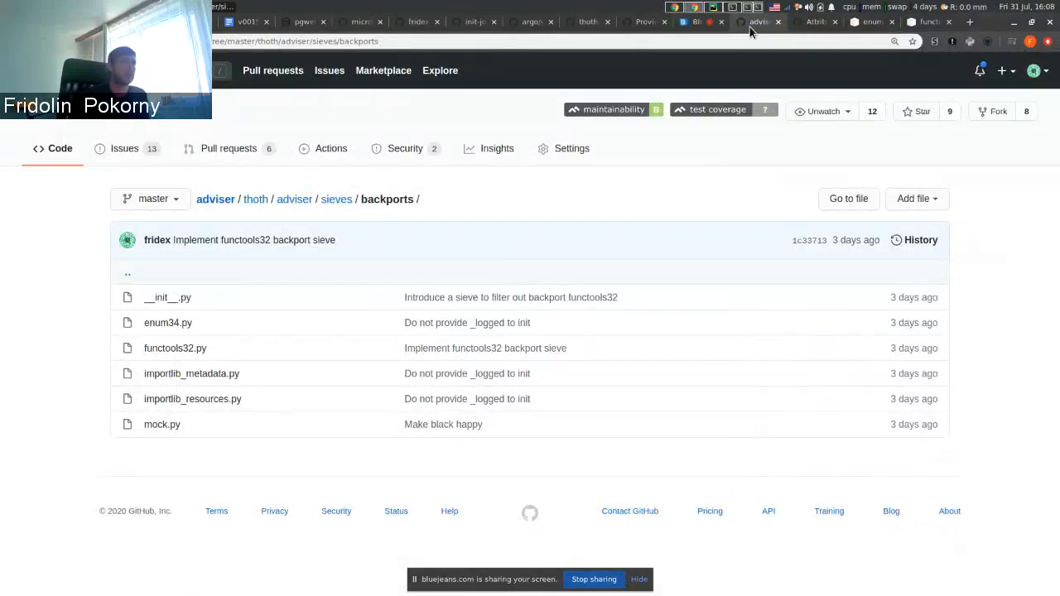
{"action": "mouse_move", "coordinate": [246, 334]}
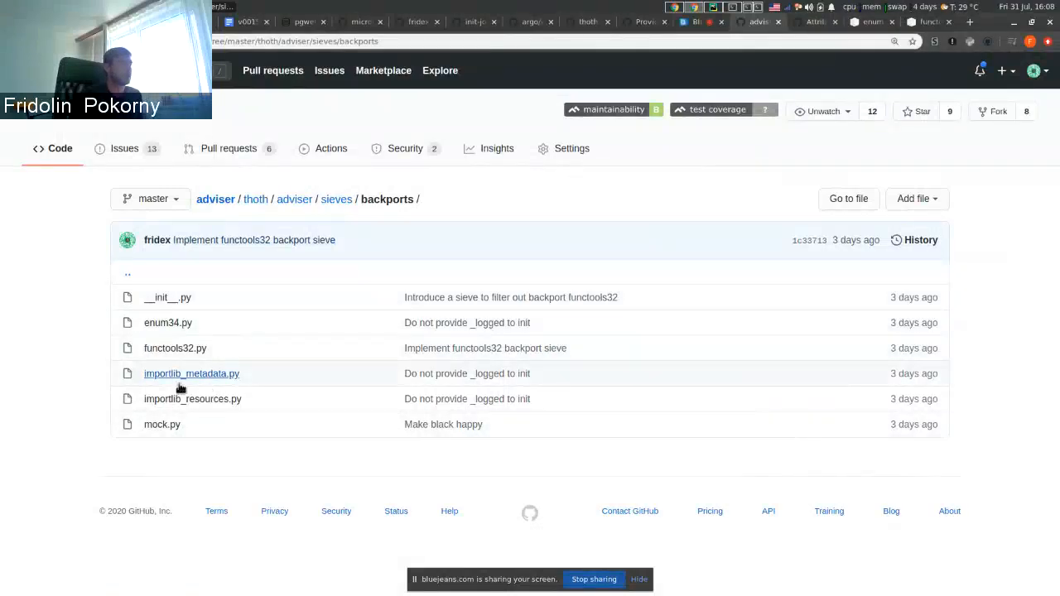
{"action": "mouse_move", "coordinate": [167, 323]}
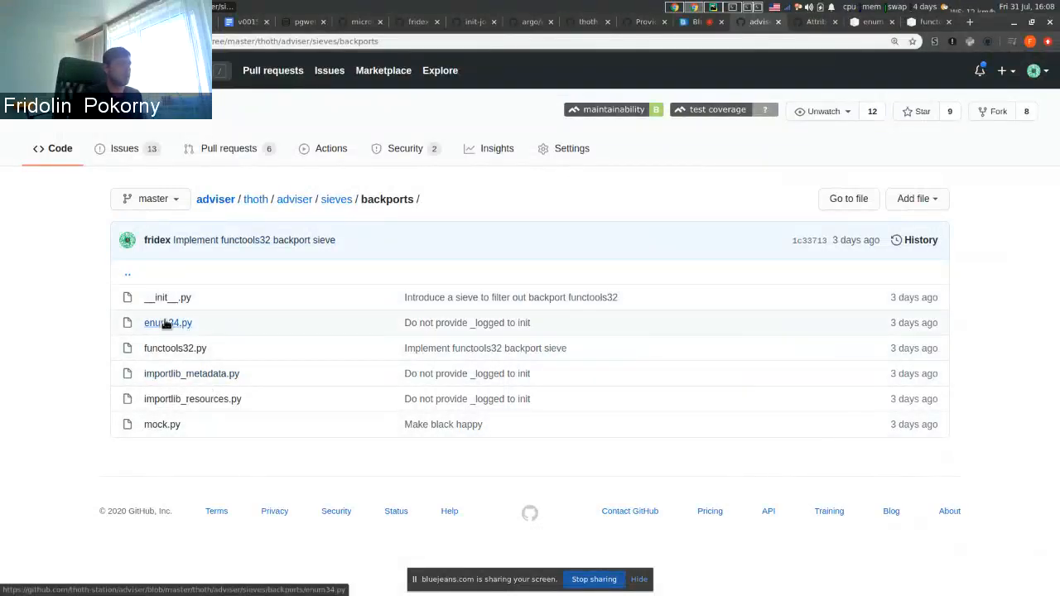
Step: Open the enum34.py sieve file from the backports folder listing
{"action": "left_click", "coordinate": [167, 323]}
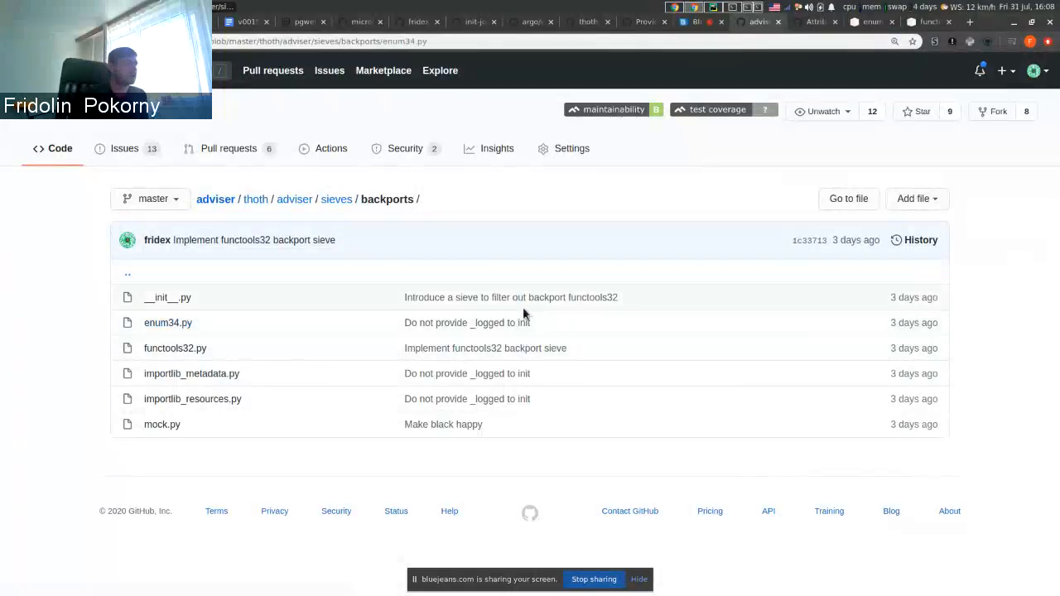
Step: Scroll enum34.py past the (3, 4) version check to the run method raising SkipPackage
{"action": "left_click", "coordinate": [168, 322]}
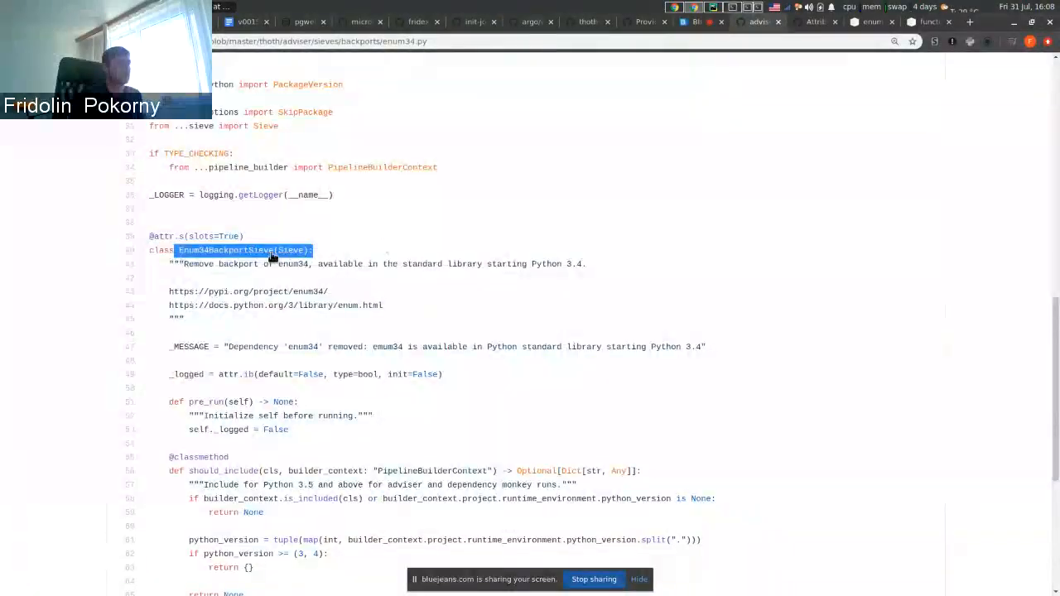
{"action": "scroll", "scroll_direction": "down", "scroll_amount": 3}
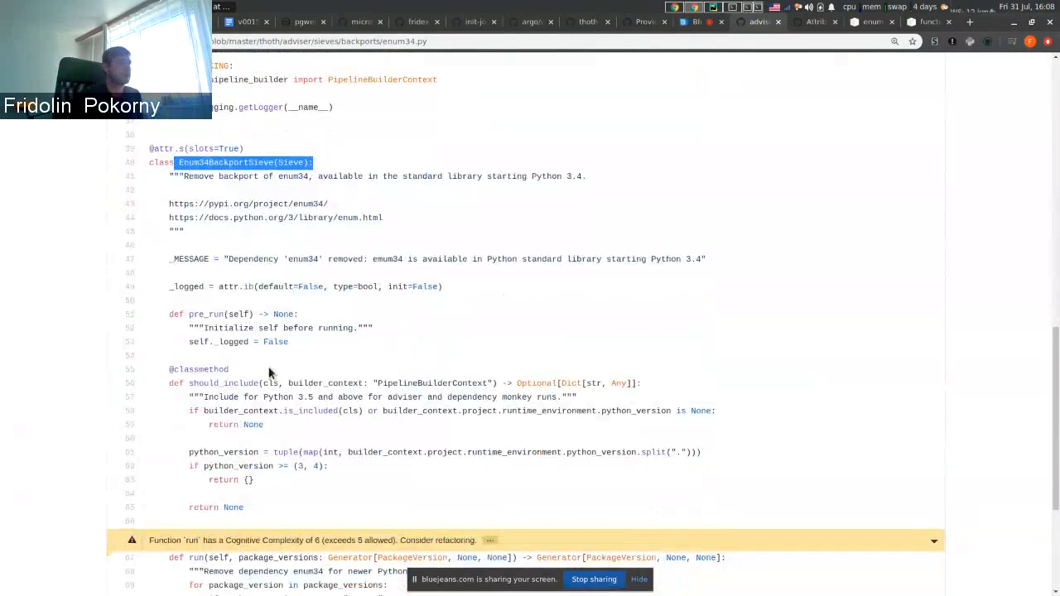
{"action": "scroll", "scroll_direction": "down", "scroll_amount": 3}
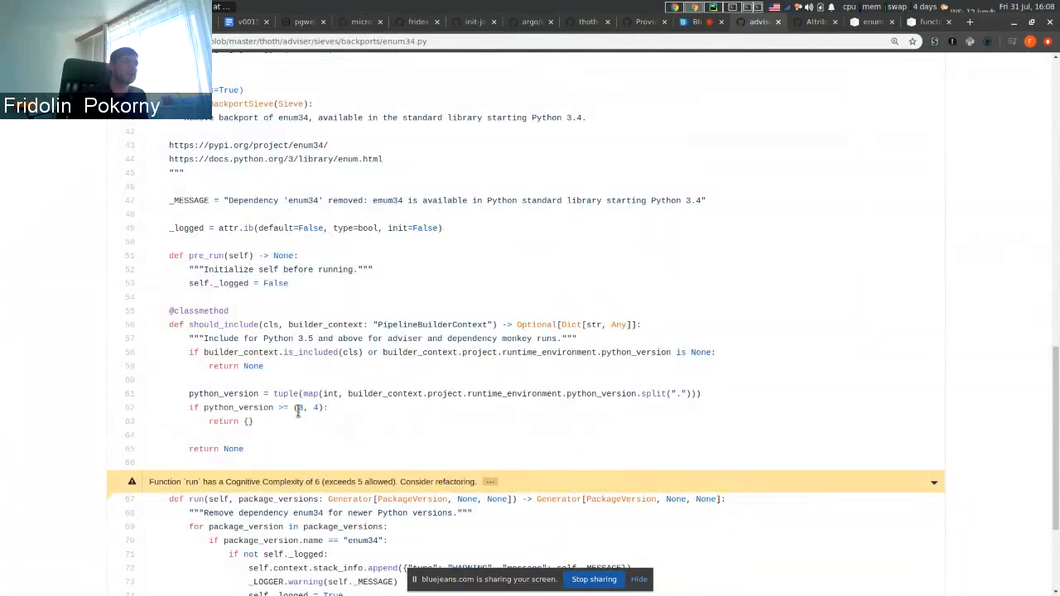
{"action": "double_click", "coordinate": [299, 407]}
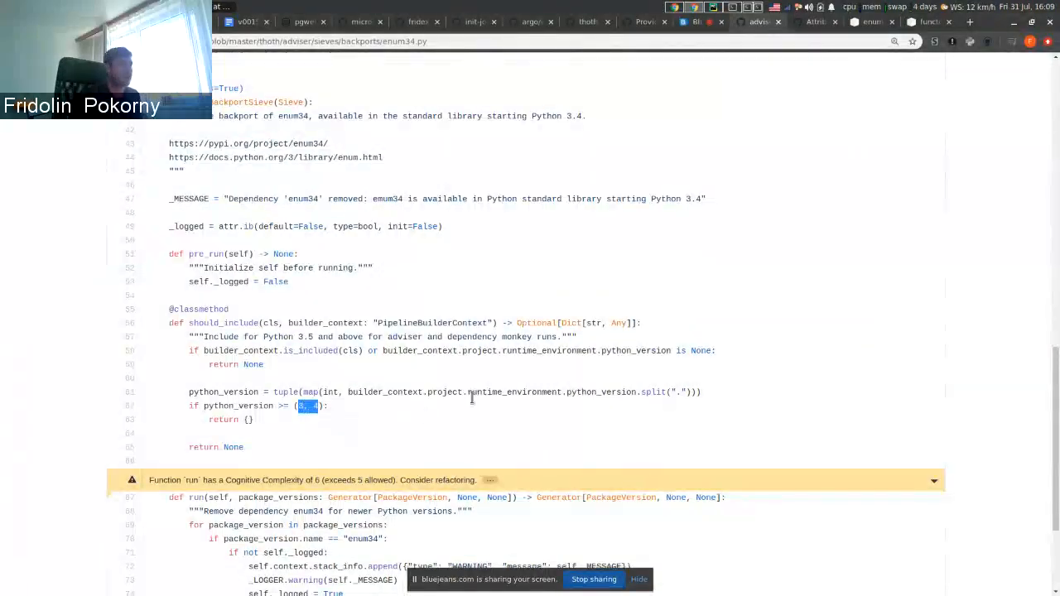
{"action": "scroll", "scroll_direction": "down", "scroll_amount": 3}
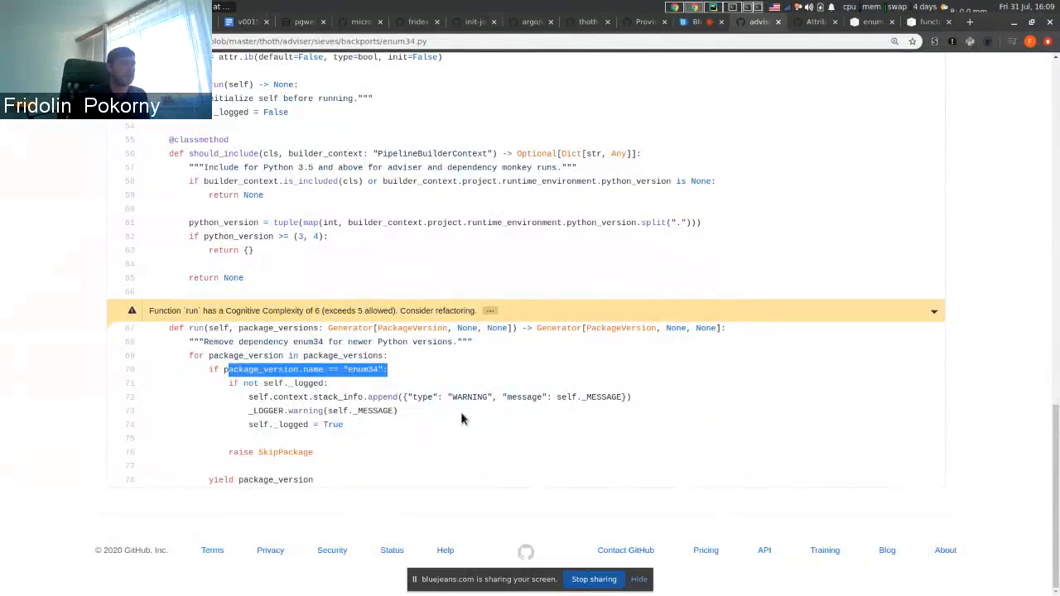
{"action": "mouse_move", "coordinate": [381, 430]}
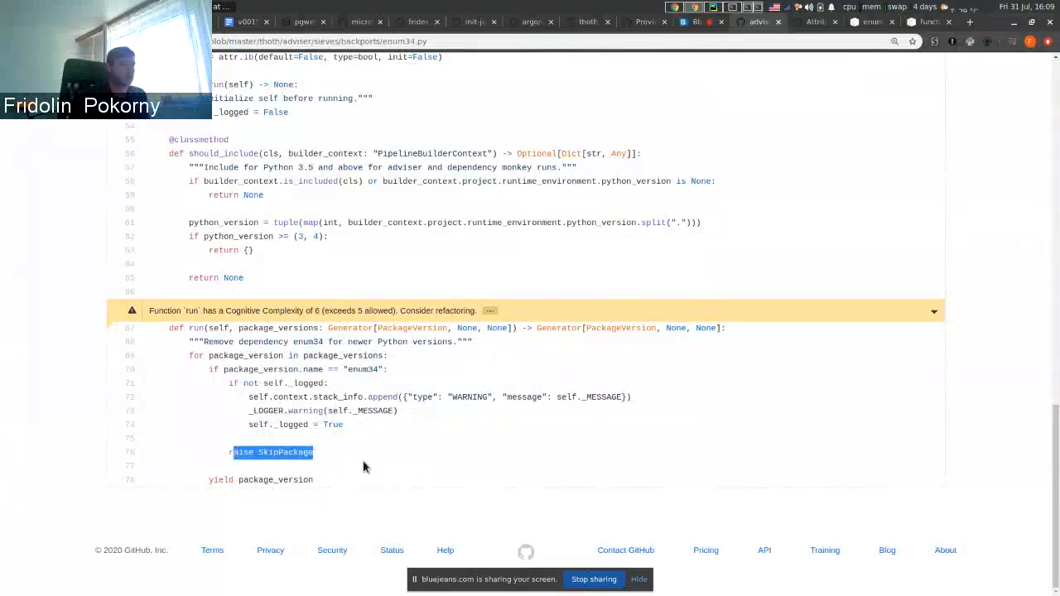
{"action": "mouse_move", "coordinate": [383, 464]}
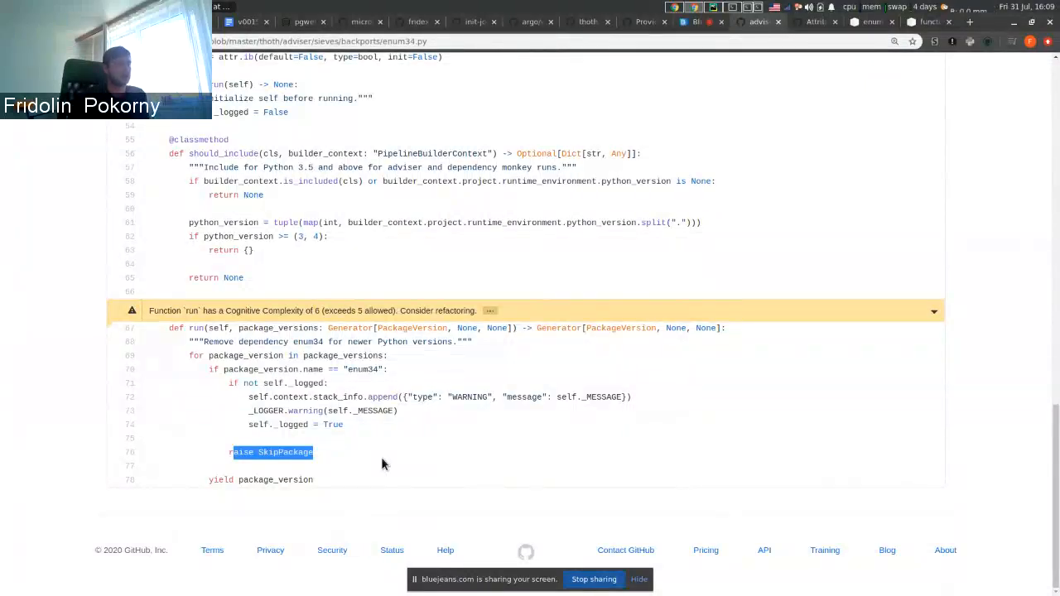
{"action": "mouse_move", "coordinate": [861, 116]}
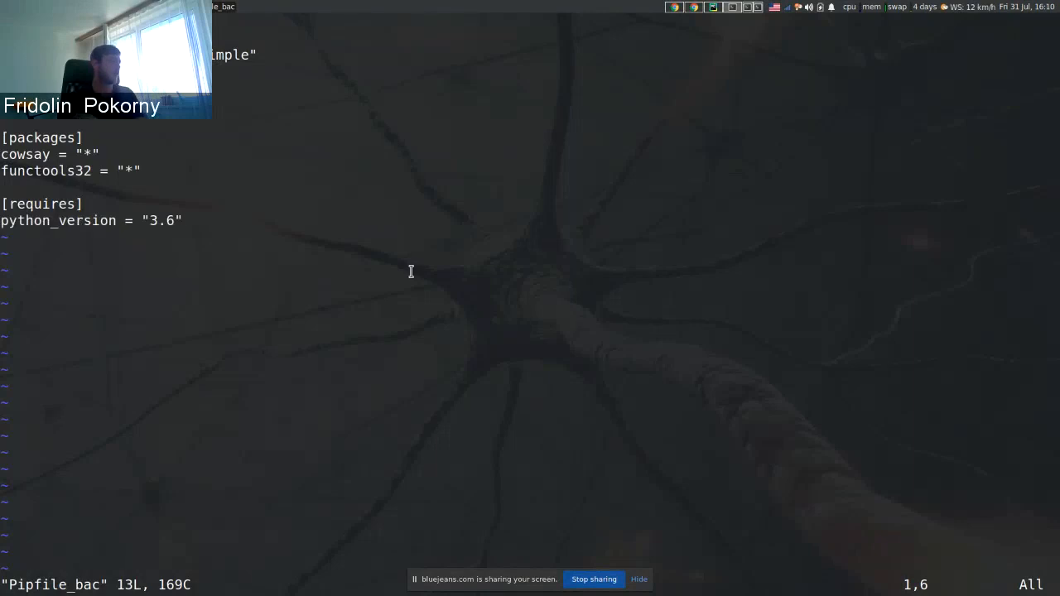
Step: Begin typing a version and environment_markers entry for functools32 in Pipfile_bac, then abandon it
{"action": "type", "text": ":q"}
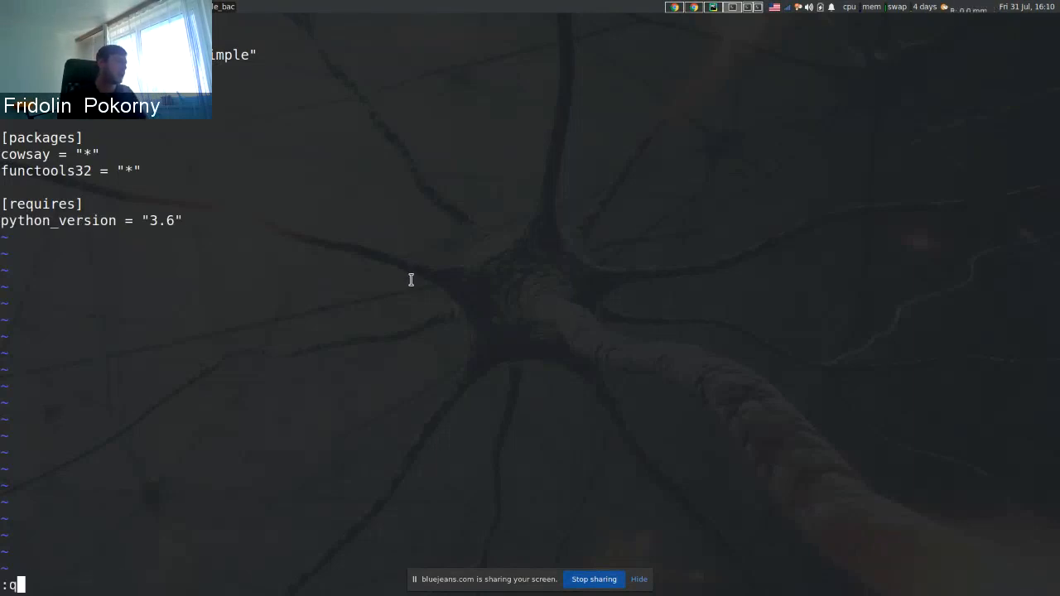
{"action": "type", "text": "!"}
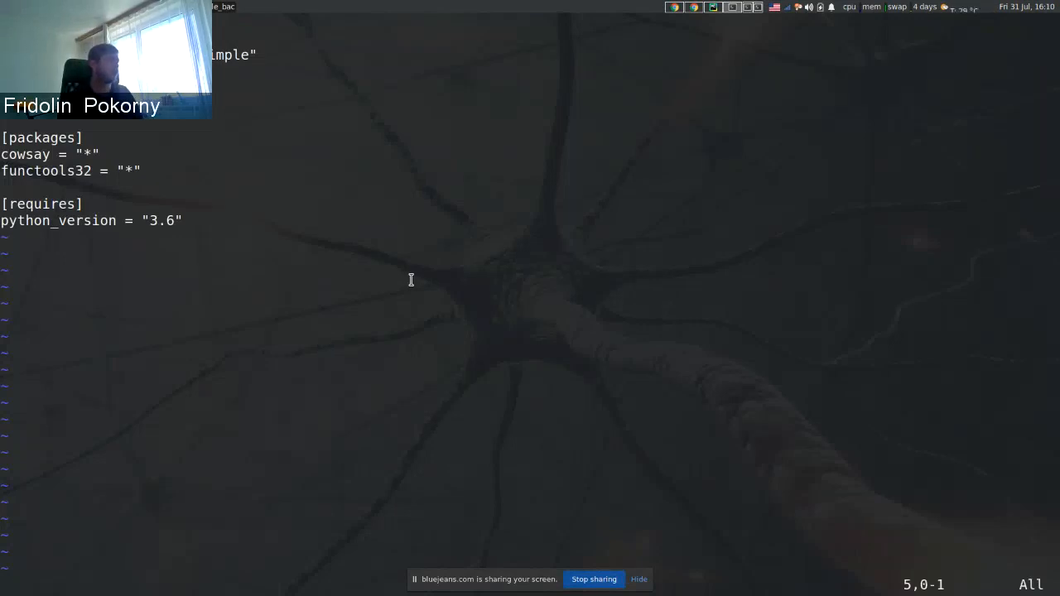
{"action": "key", "text": "i"}
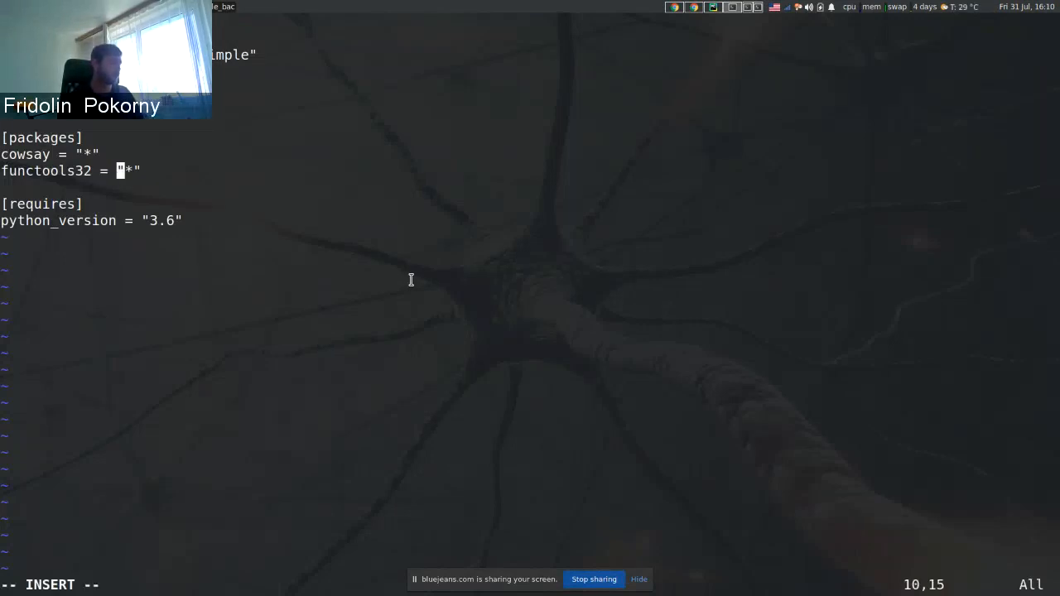
{"action": "type", "text": "{"}
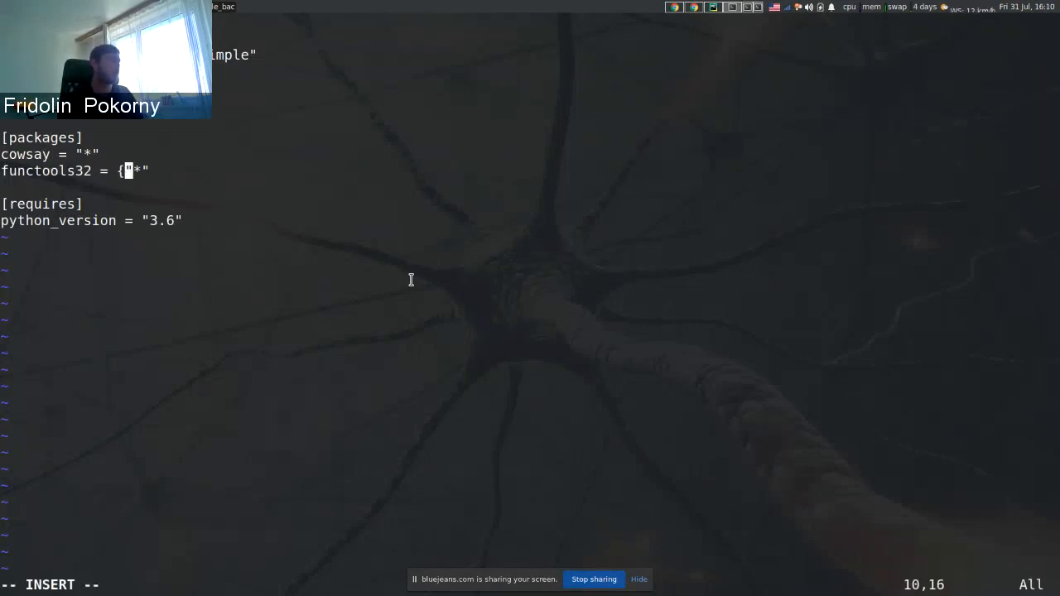
{"action": "type", "text": "version="}
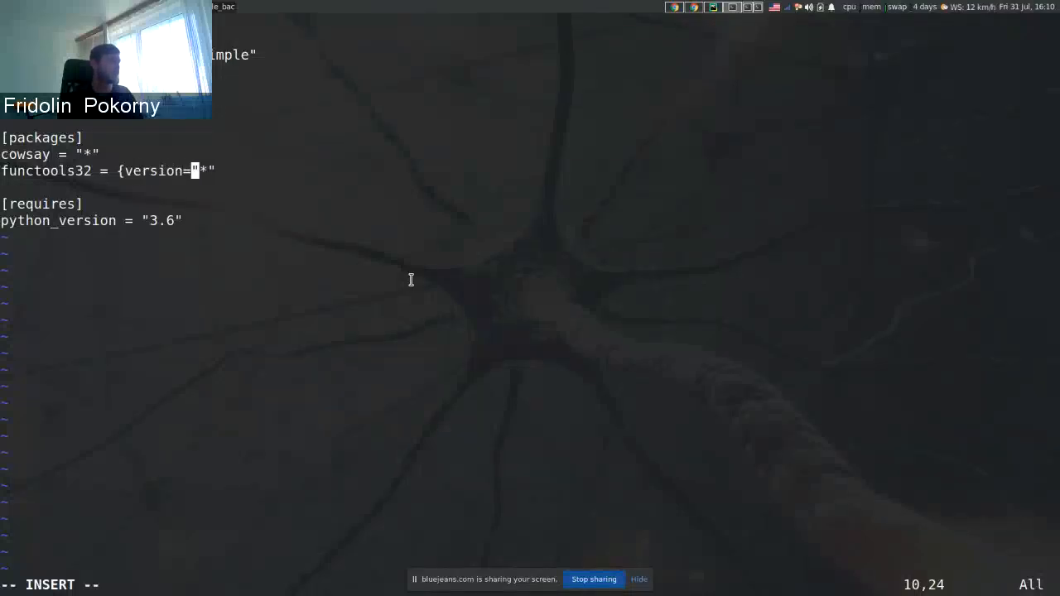
{"action": "type", "text": ", envir"}
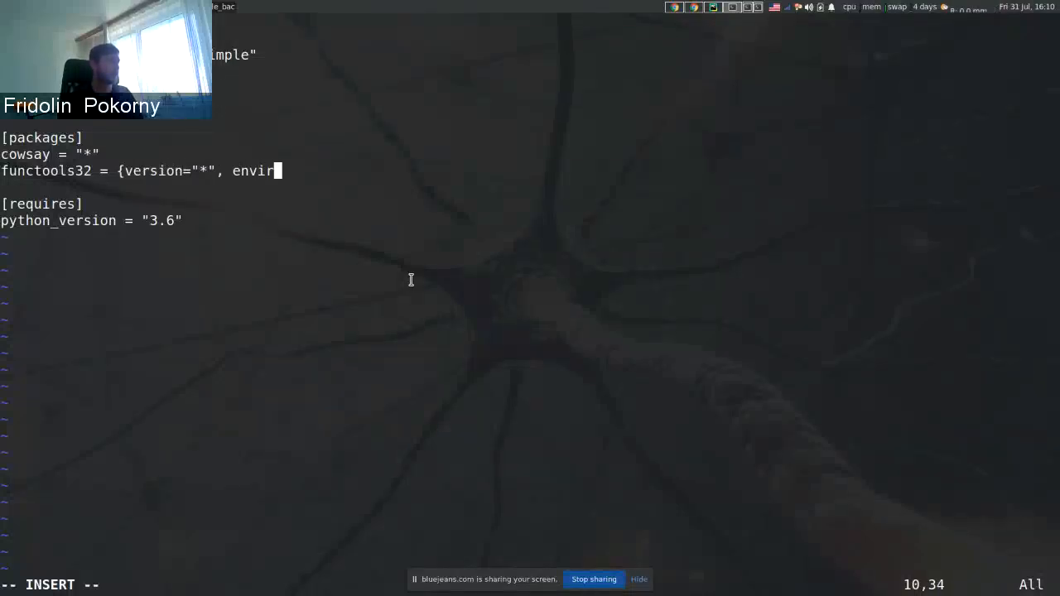
{"action": "type", "text": "onment"}
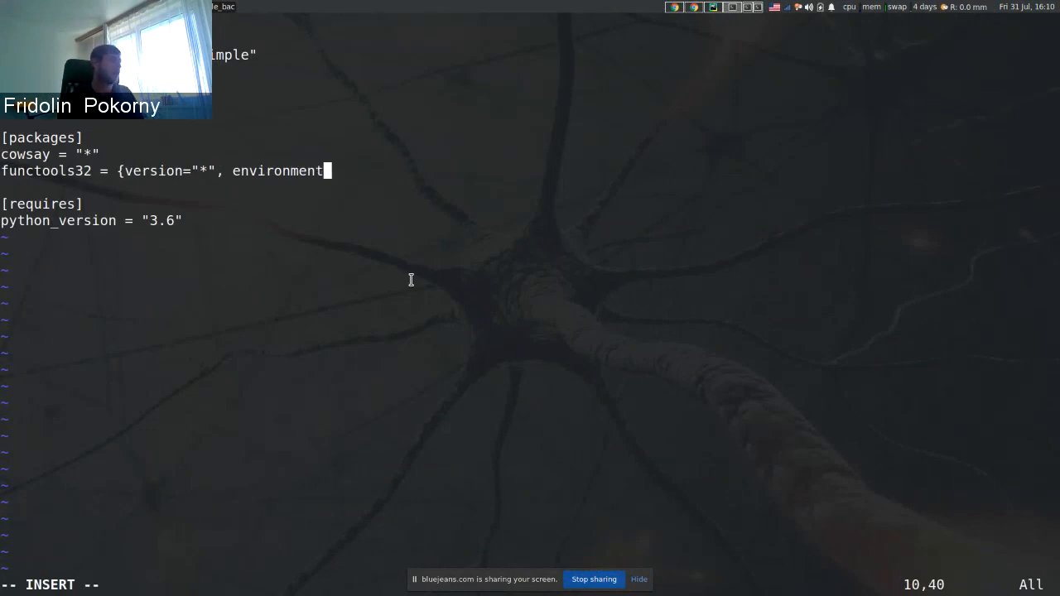
{"action": "type", "text": "_markers="}
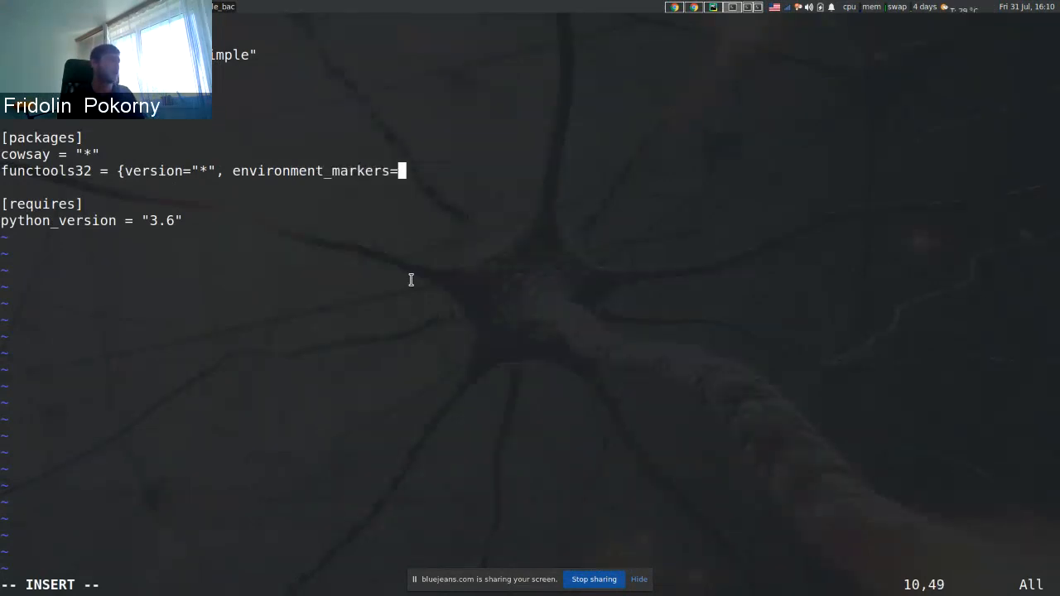
{"action": "type", "text": "\""}
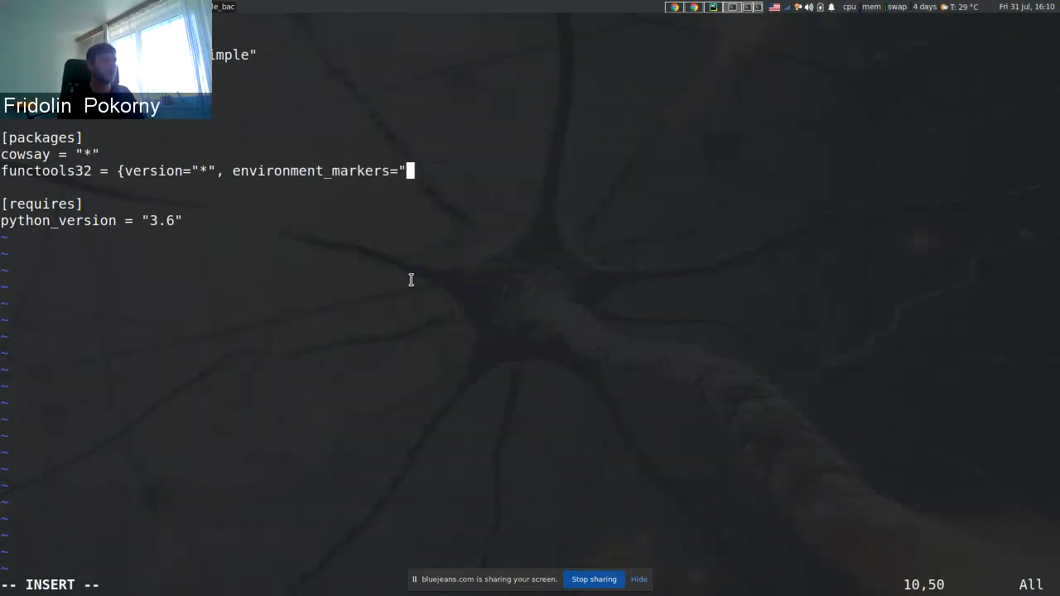
{"action": "key", "text": "BackSpace"}
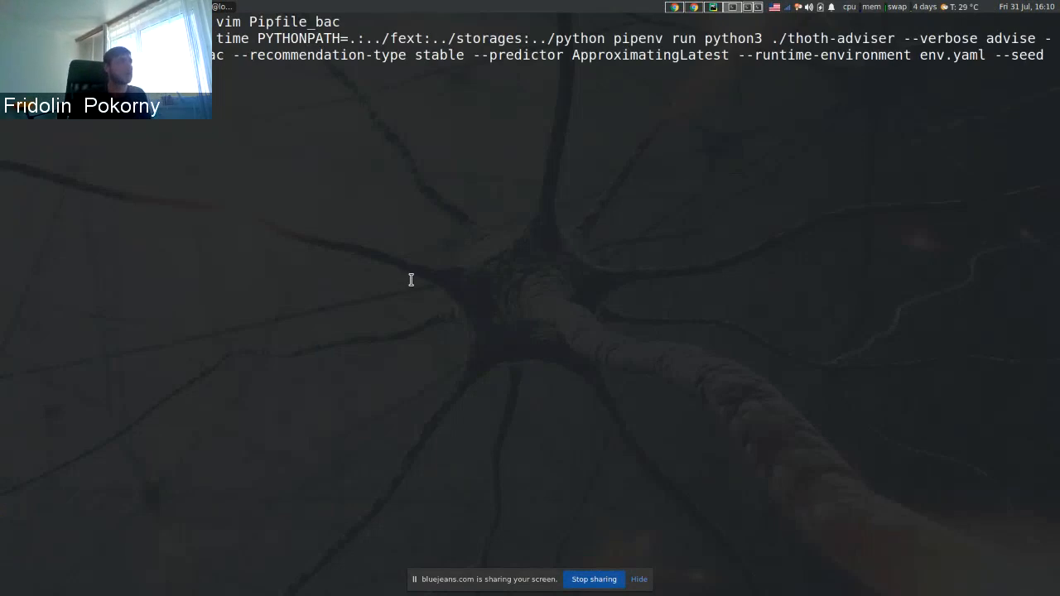
{"action": "mouse_move", "coordinate": [344, 175]}
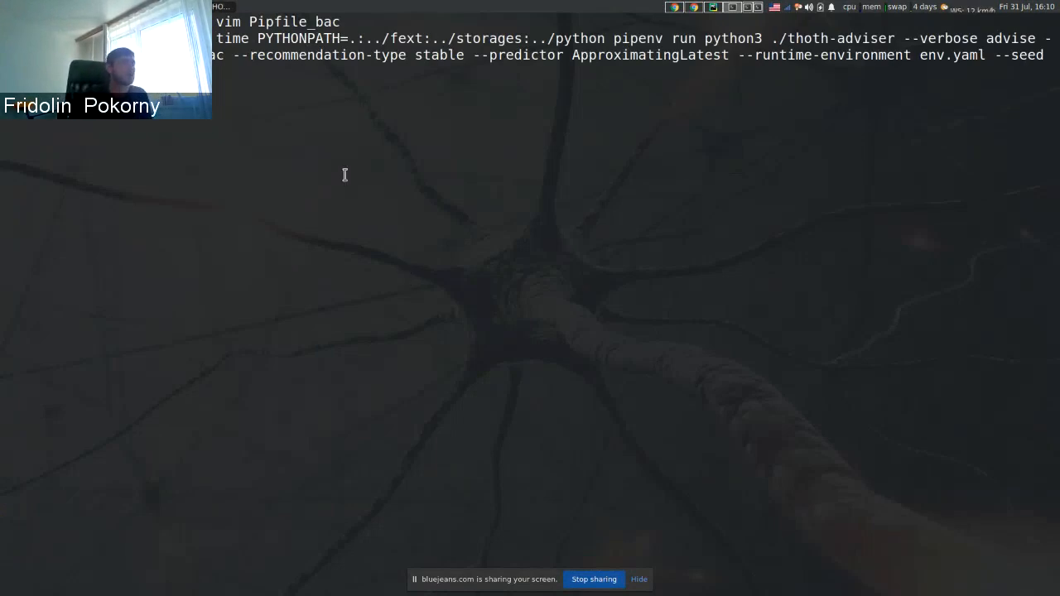
{"action": "mouse_move", "coordinate": [418, 298]}
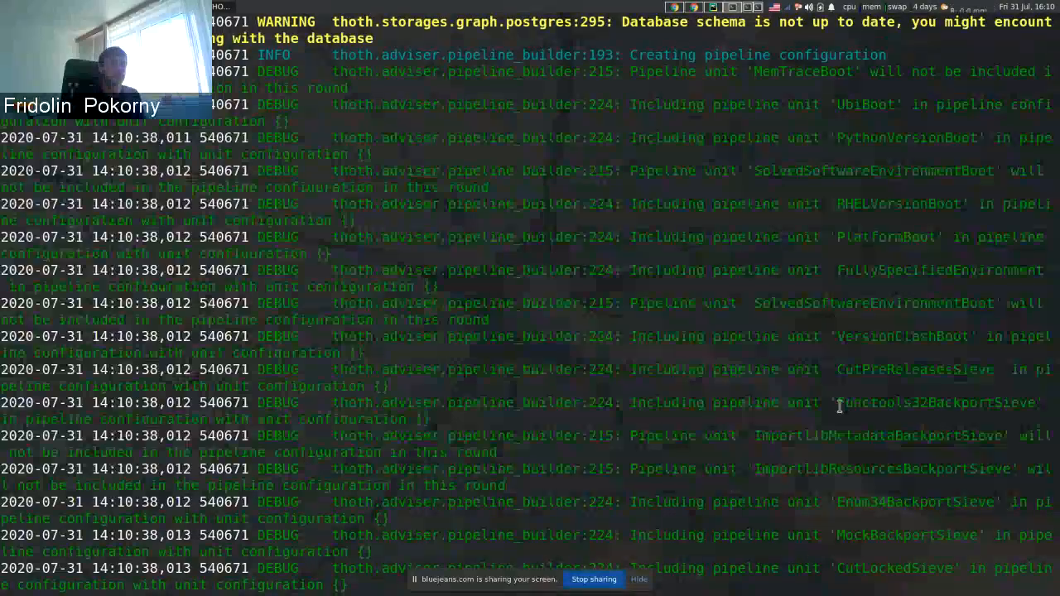
Step: Highlight functools32 in the Functools32BackportSieve log line and scroll through the advise run
{"action": "double_click", "coordinate": [934, 402]}
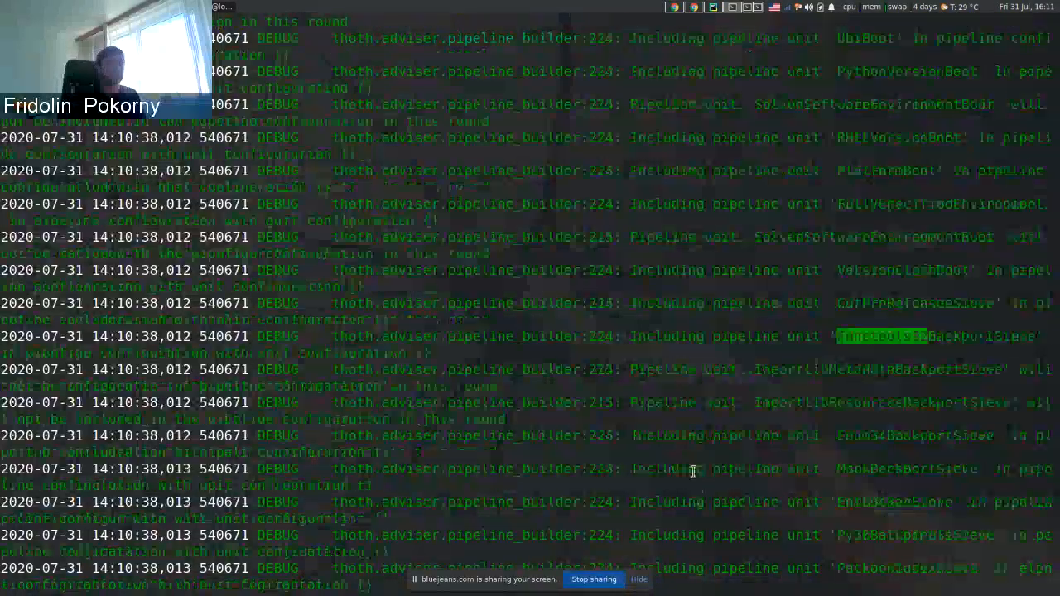
{"action": "scroll", "scroll_direction": "down", "scroll_amount": 3}
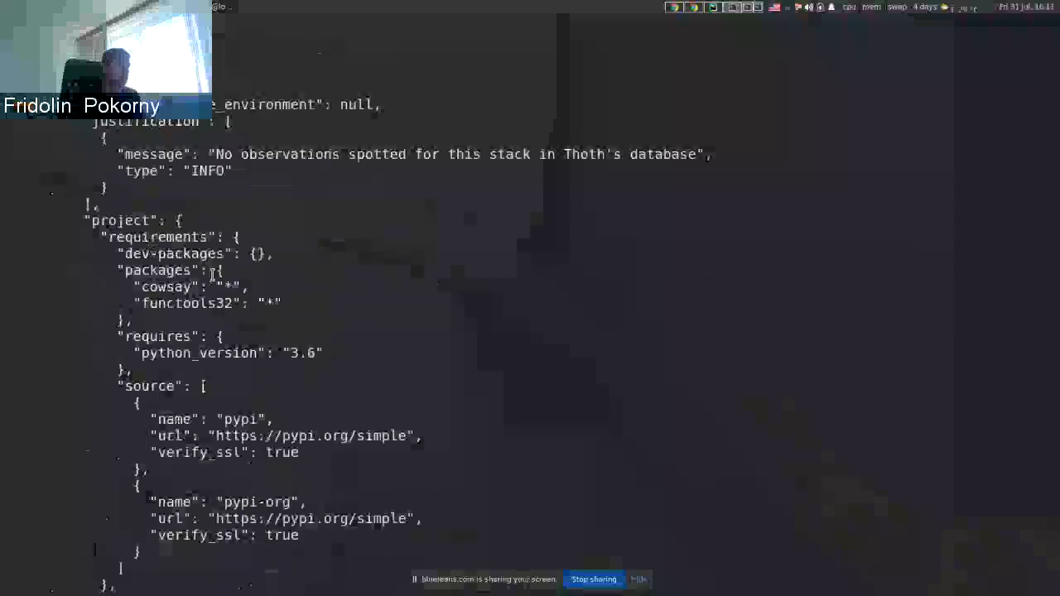
Step: Scroll the advise JSON to locked cowsay 2.0.3 and the functools32-removed warning
{"action": "scroll", "scroll_direction": "down", "scroll_amount": 3}
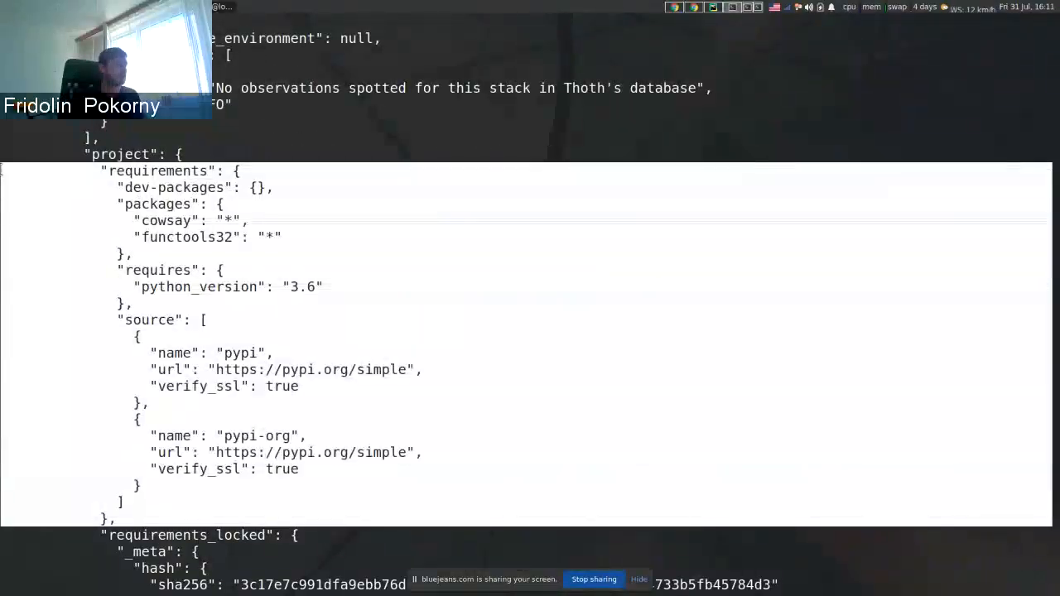
{"action": "scroll", "scroll_direction": "down", "scroll_amount": 3}
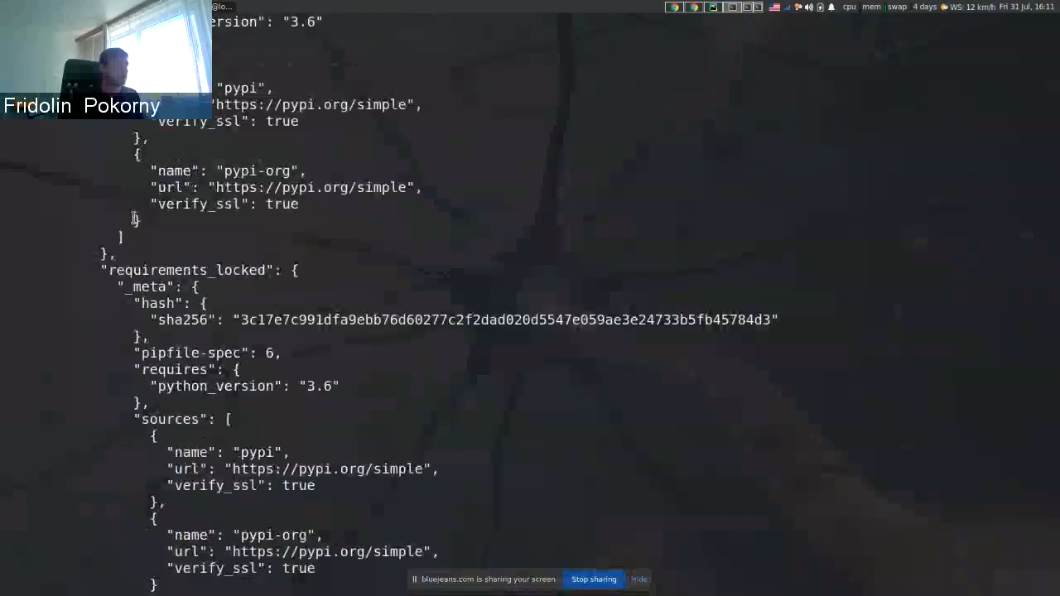
{"action": "scroll", "scroll_direction": "down", "scroll_amount": 3}
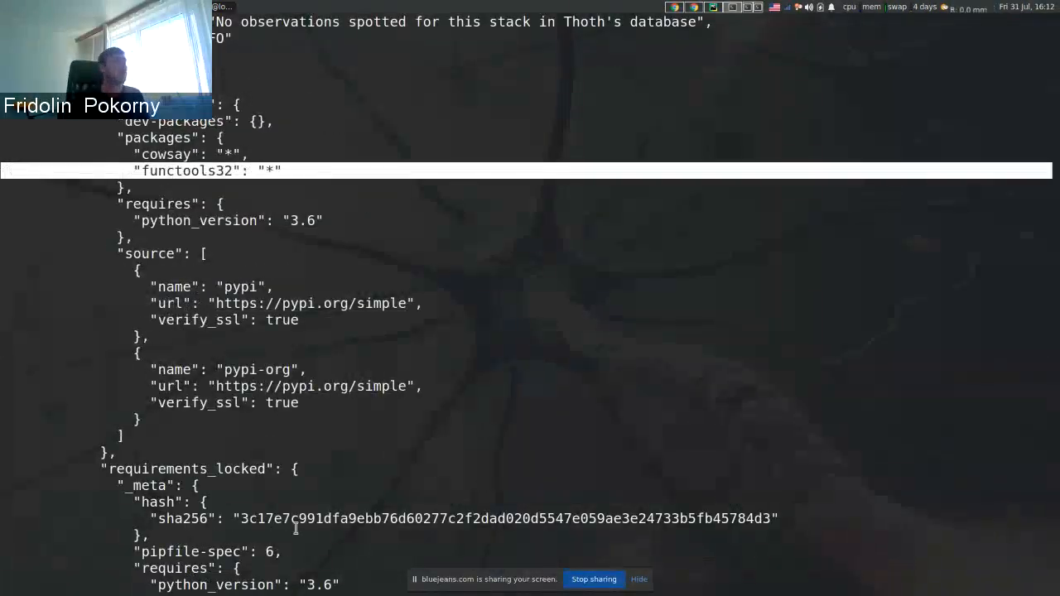
{"action": "scroll", "scroll_direction": "down", "scroll_amount": 3}
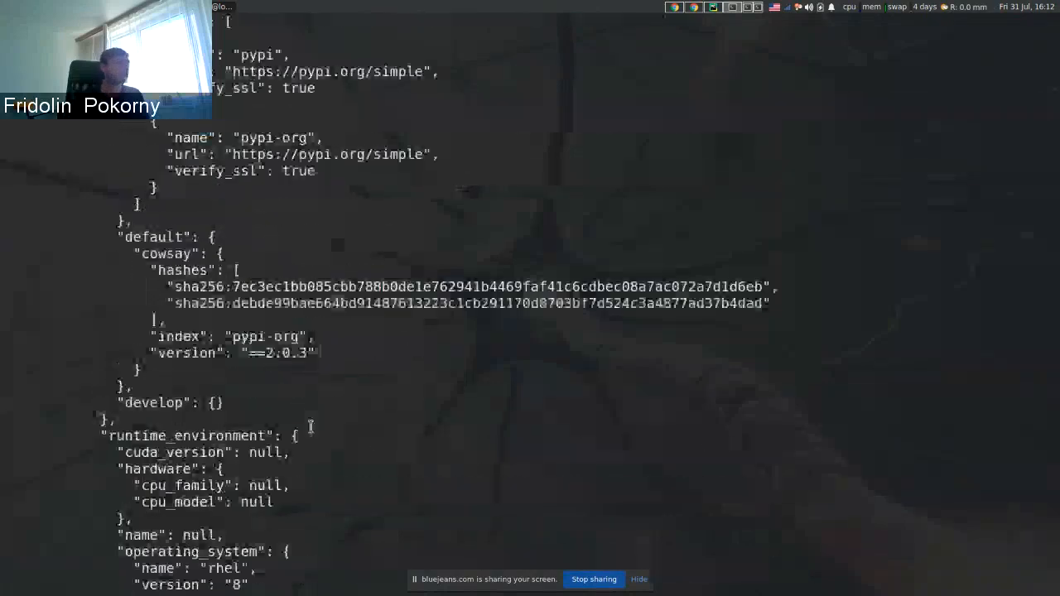
{"action": "scroll", "scroll_direction": "down", "scroll_amount": 3}
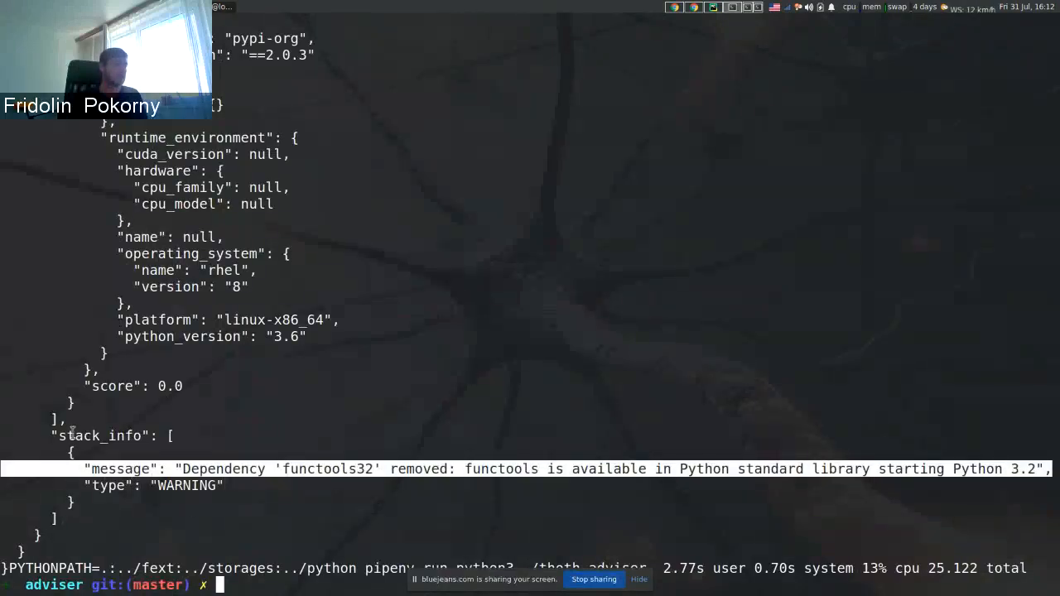
{"action": "mouse_move", "coordinate": [560, 225]}
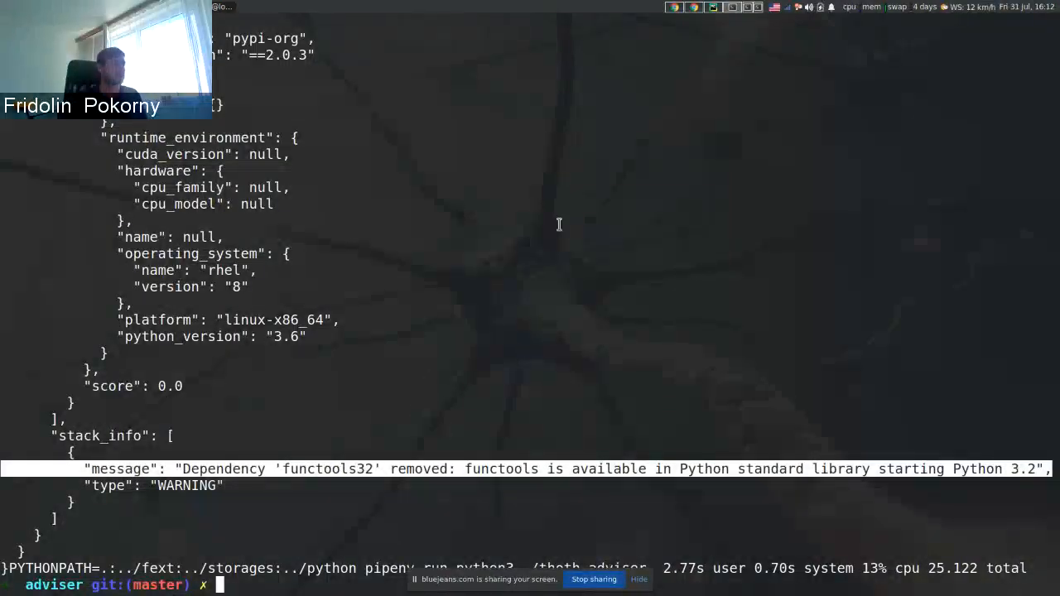
{"action": "mouse_move", "coordinate": [694, 17]}
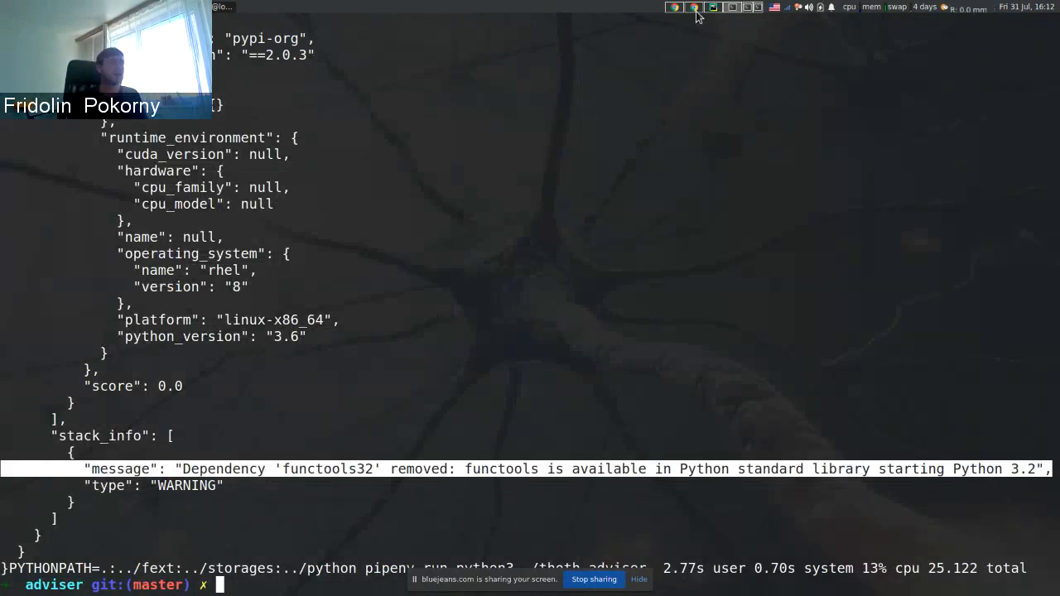
{"action": "mouse_move", "coordinate": [695, 10]}
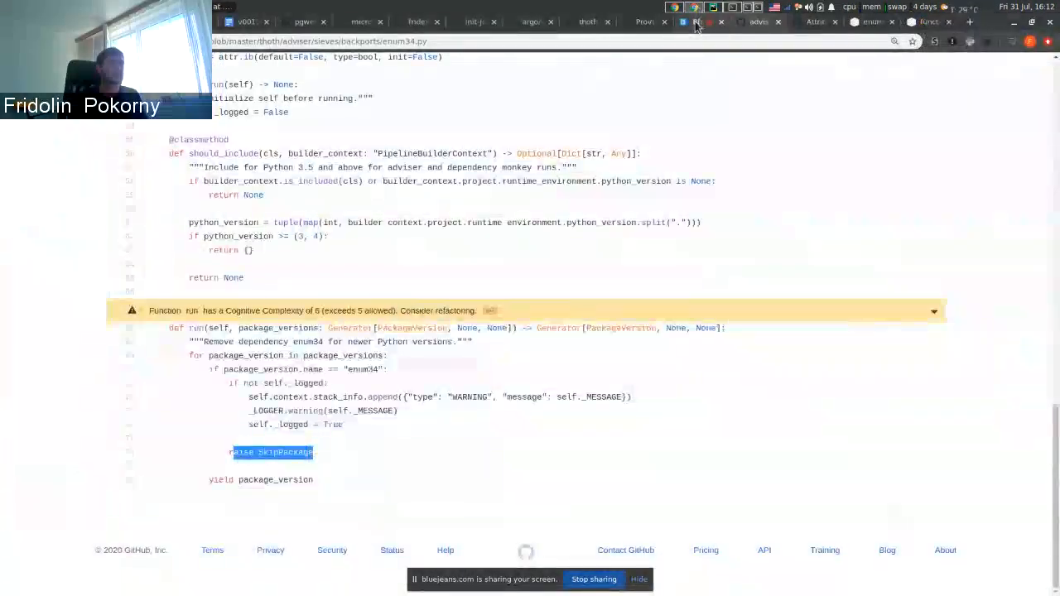
Step: Switch to the enum34.py browser tab and navigate back to the sieves/backports folder
{"action": "left_click", "coordinate": [691, 21]}
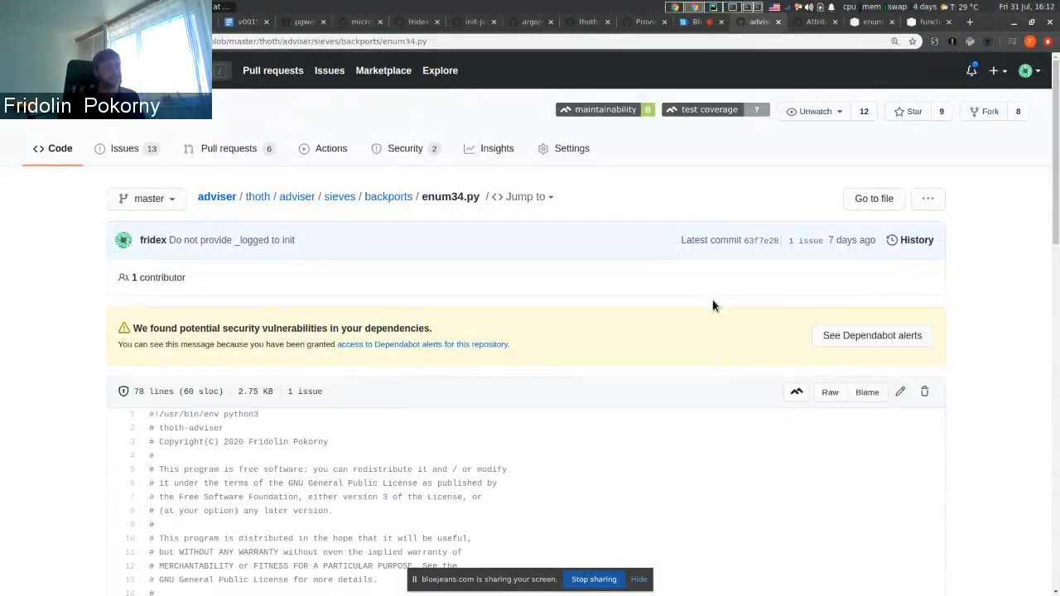
{"action": "mouse_move", "coordinate": [687, 21]}
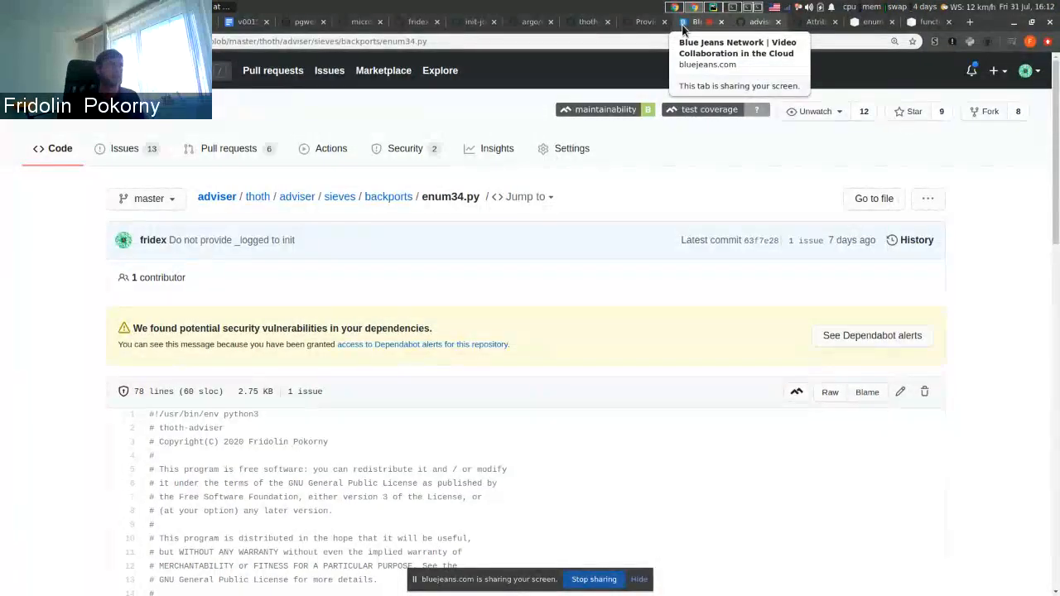
{"action": "mouse_move", "coordinate": [691, 200]}
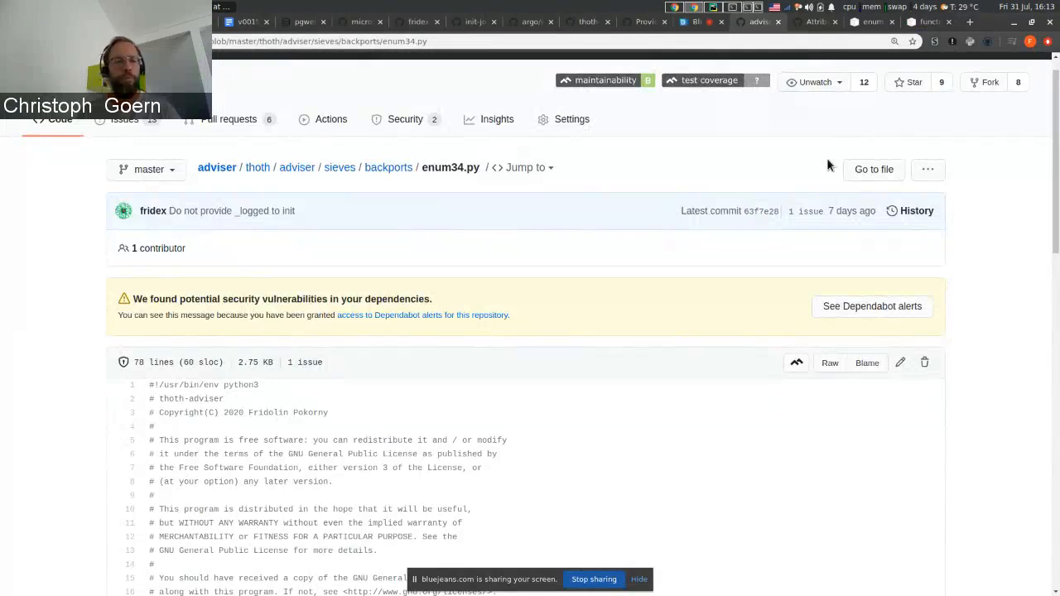
{"action": "mouse_move", "coordinate": [732, 259]}
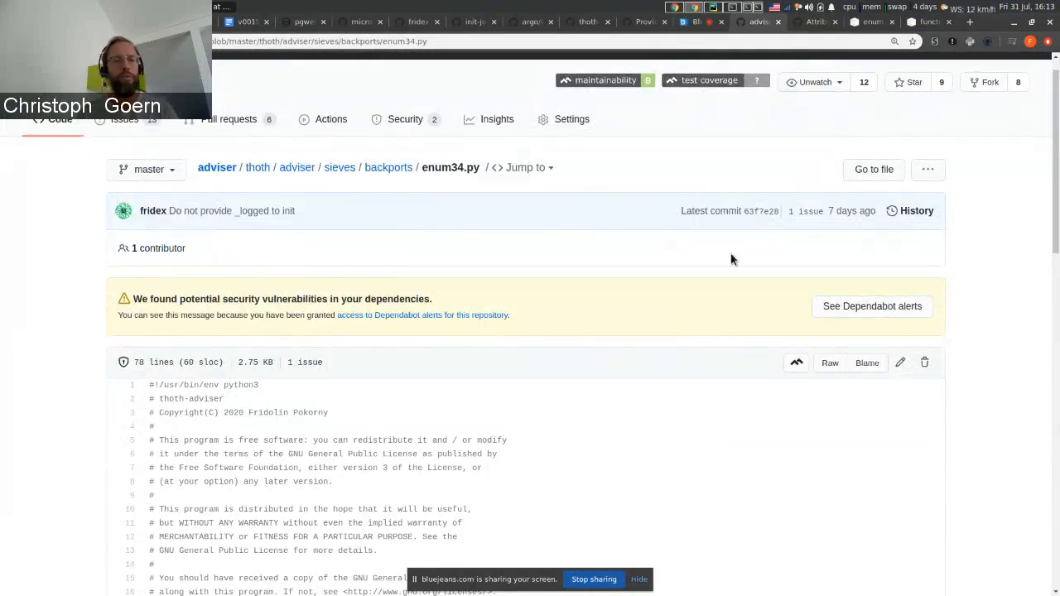
{"action": "left_click", "coordinate": [389, 168]}
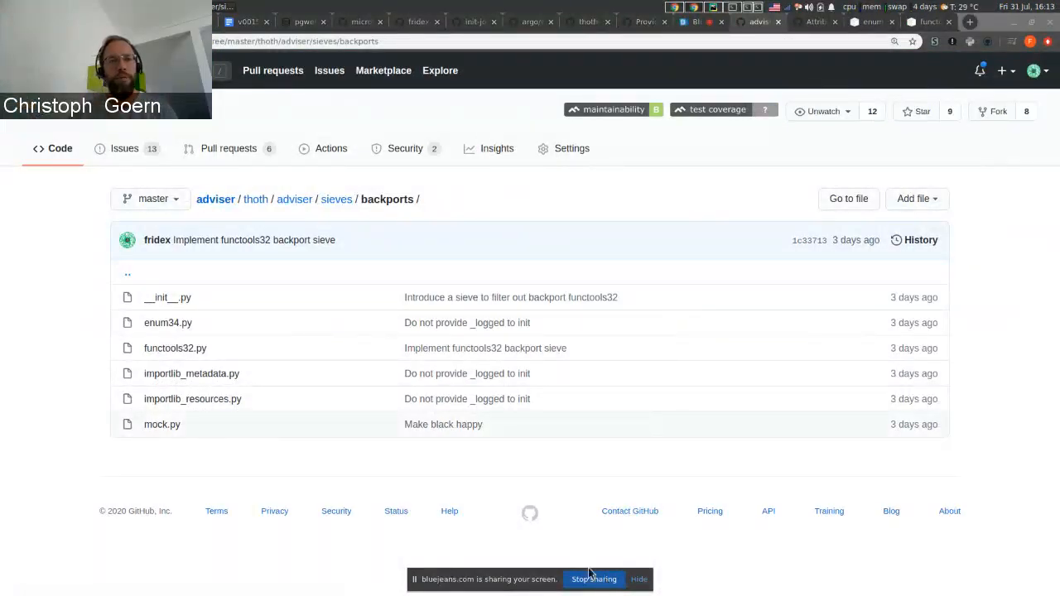
{"action": "mouse_move", "coordinate": [579, 544]}
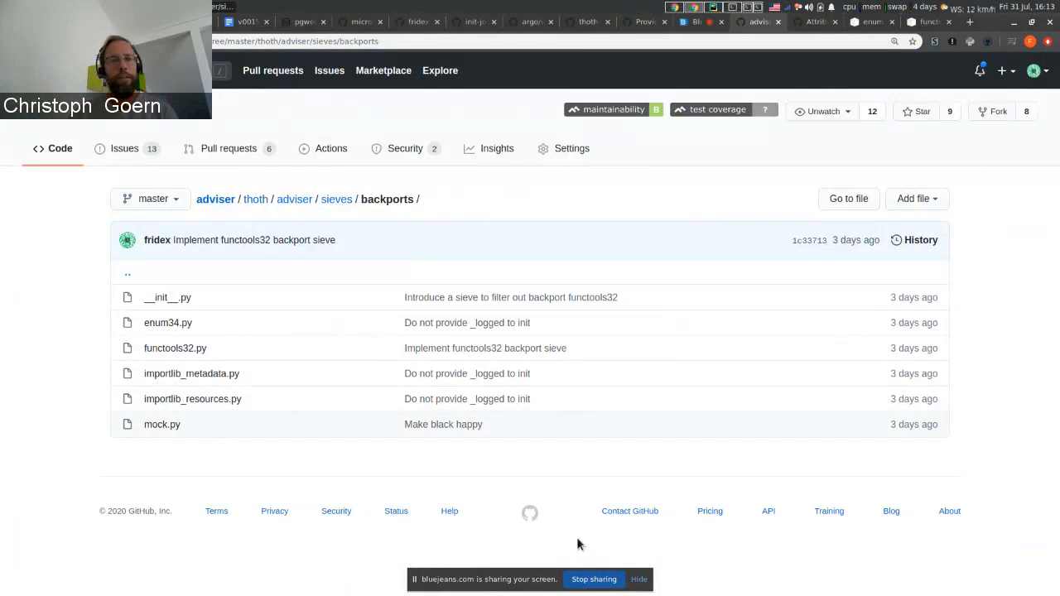